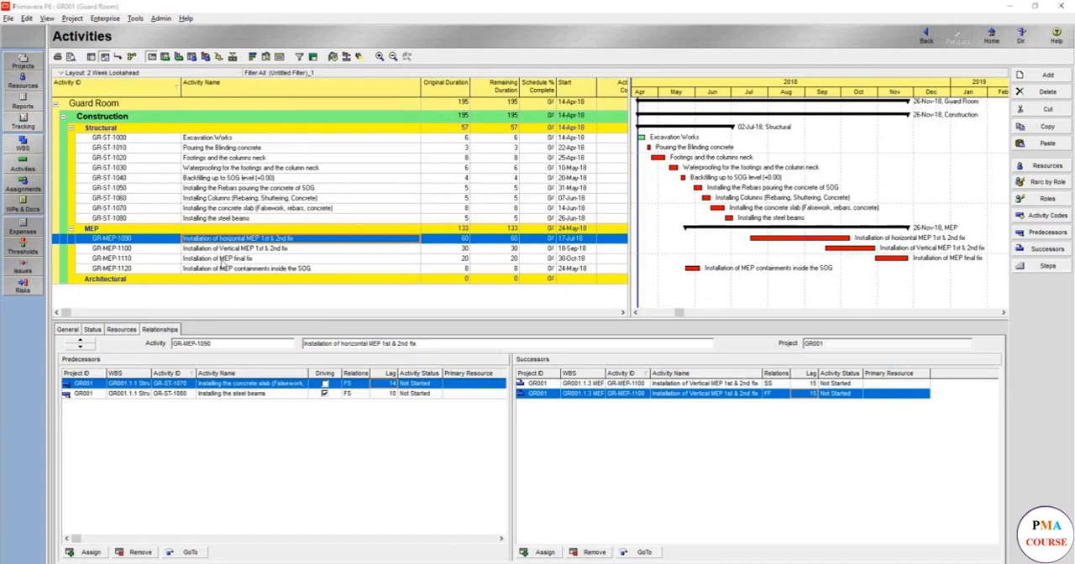
{"action": "mouse_move", "coordinate": [223, 267]}
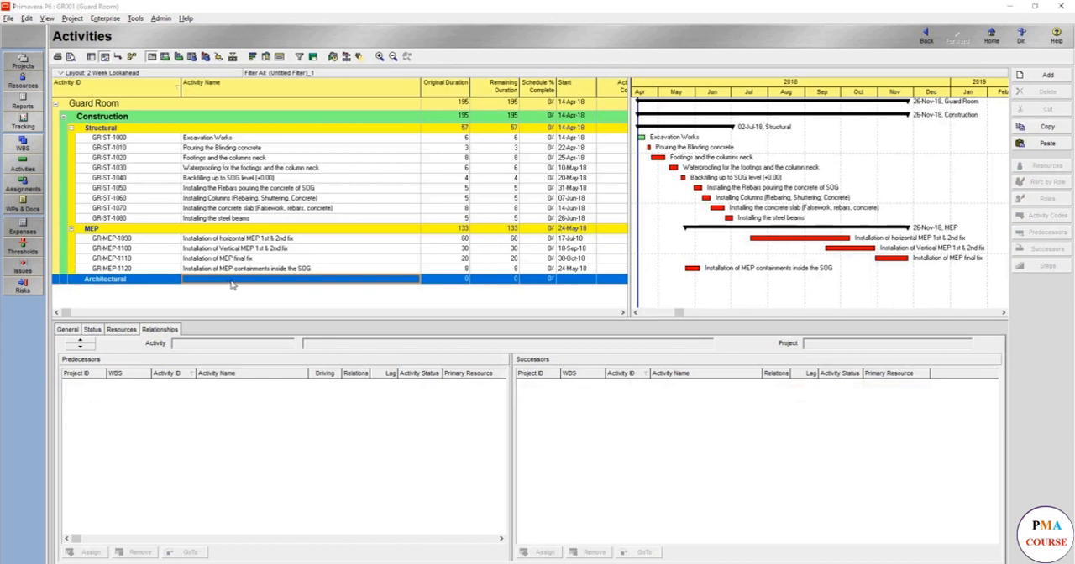
{"action": "mouse_move", "coordinate": [244, 205]}
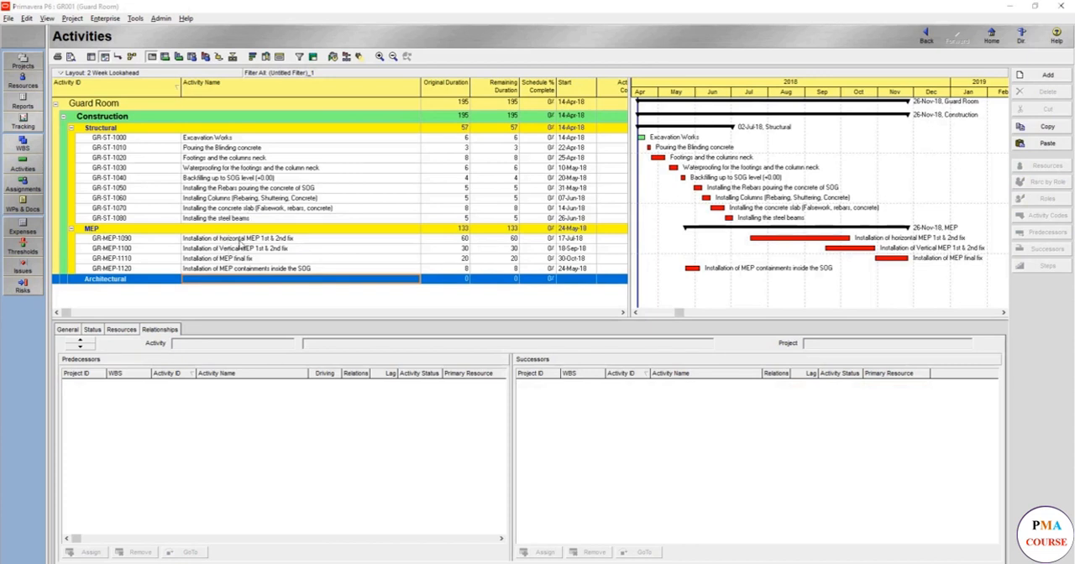
Select MEP installation activities GR-MEP-1090 through GR-MEP-1120 and copy them
{"action": "left_click", "coordinate": [235, 238]}
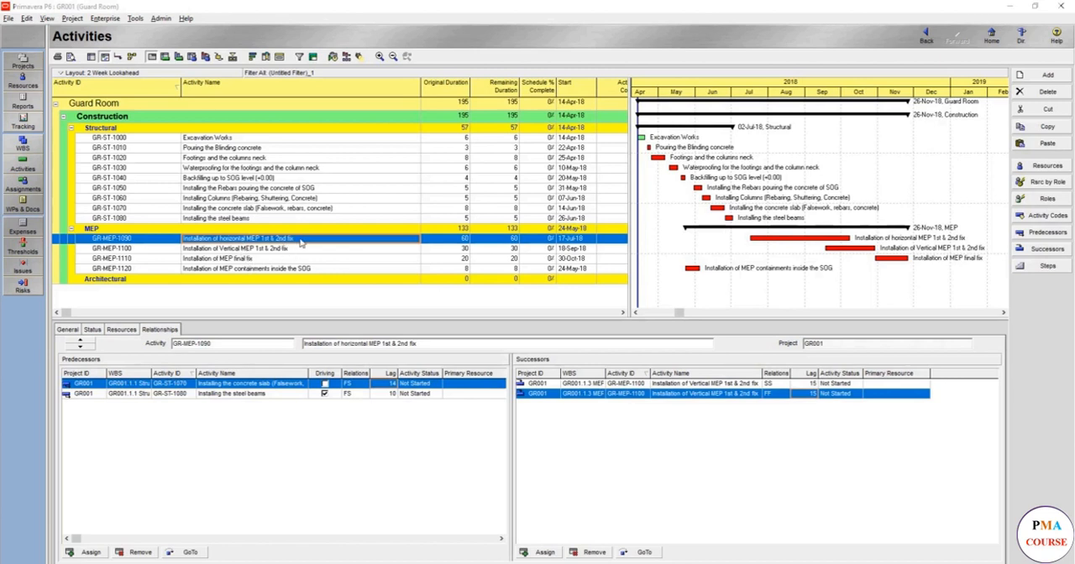
{"action": "left_click", "coordinate": [252, 269]}
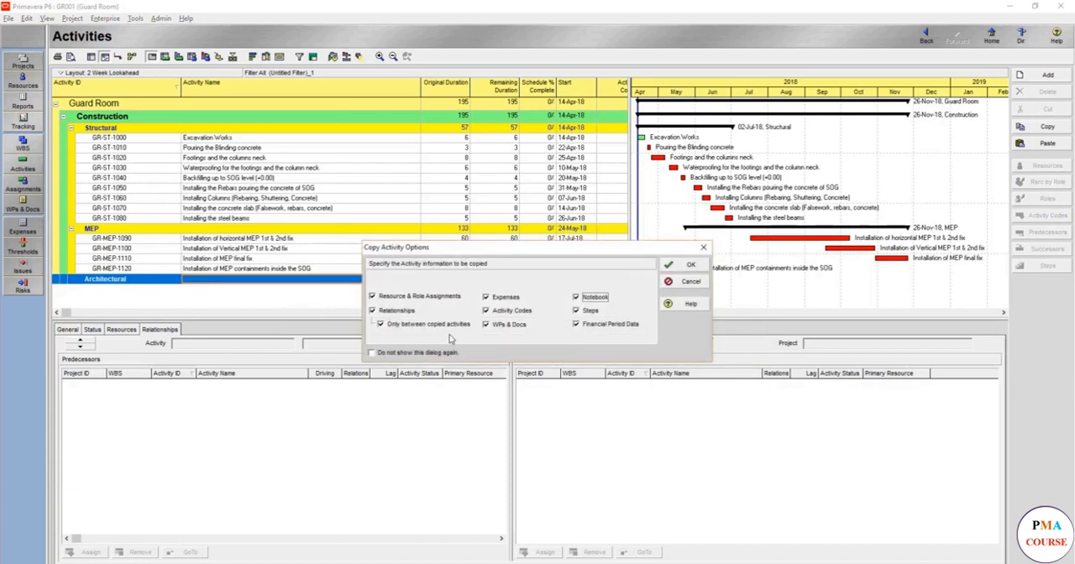
{"action": "mouse_move", "coordinate": [428, 335]}
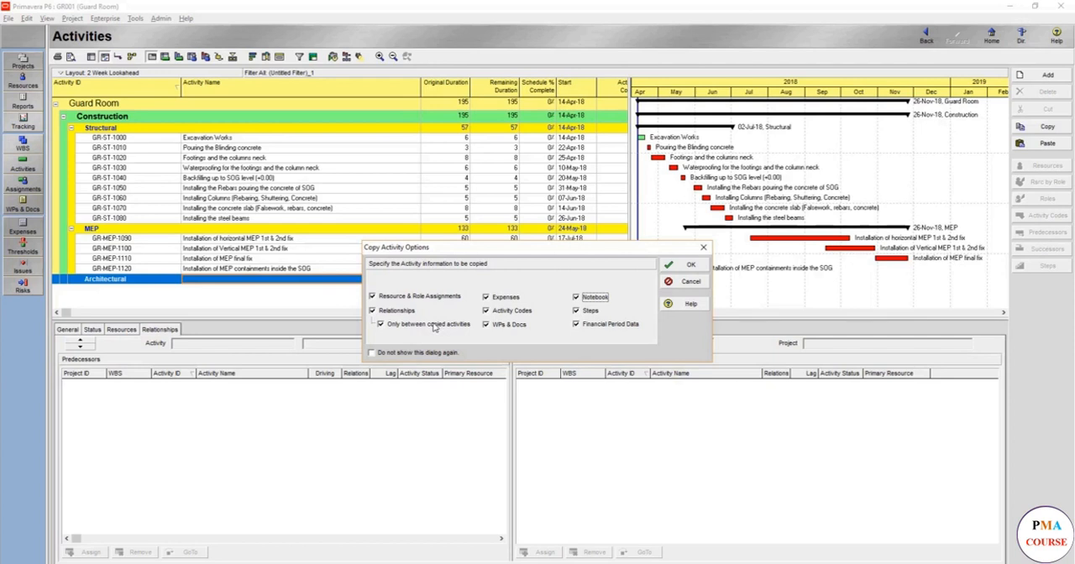
Paste the activities, keeping relationships to activities outside the copied set
{"action": "left_click", "coordinate": [373, 325]}
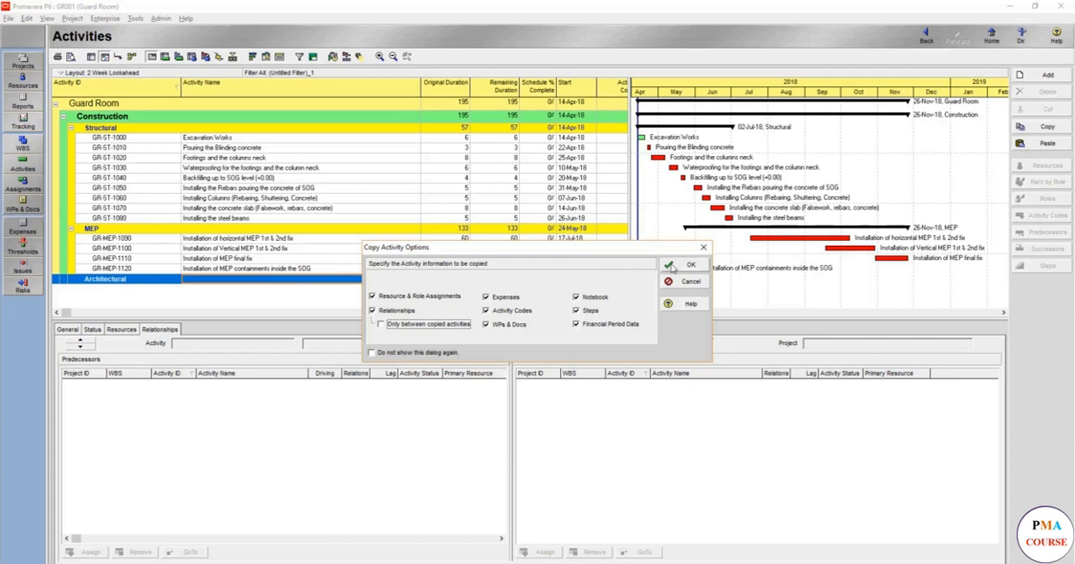
{"action": "left_click", "coordinate": [690, 264]}
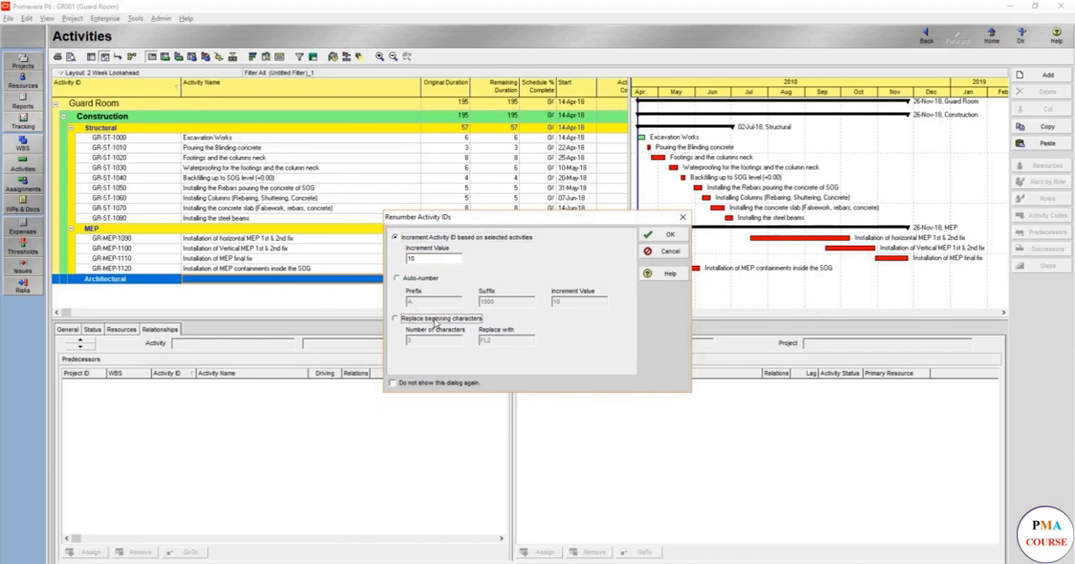
Renumber the pasted activities by replacing the first 6 ID characters with GR-ARC
{"action": "left_click", "coordinate": [395, 318]}
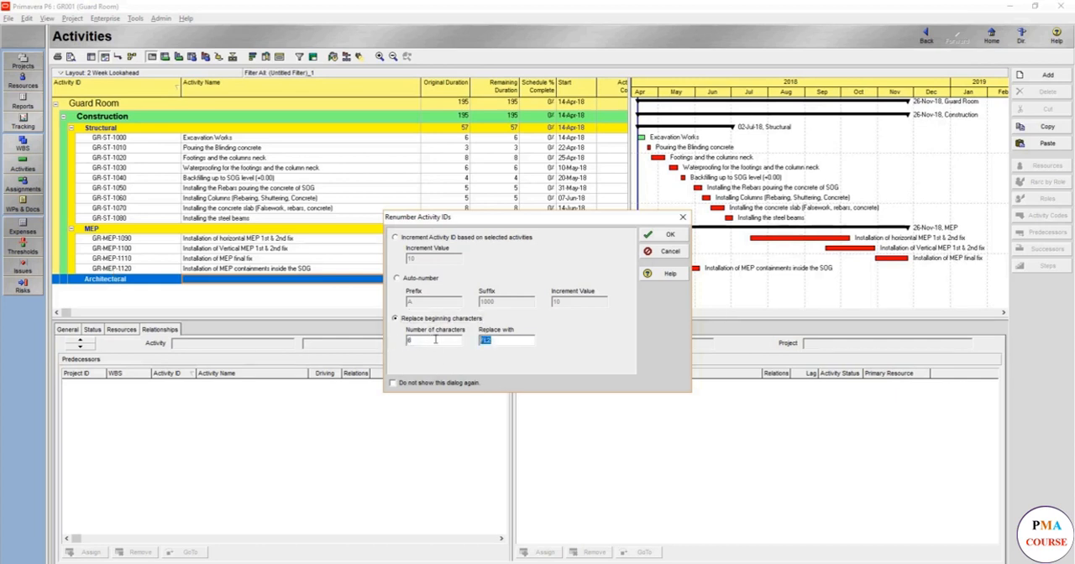
{"action": "type", "text": "GR"}
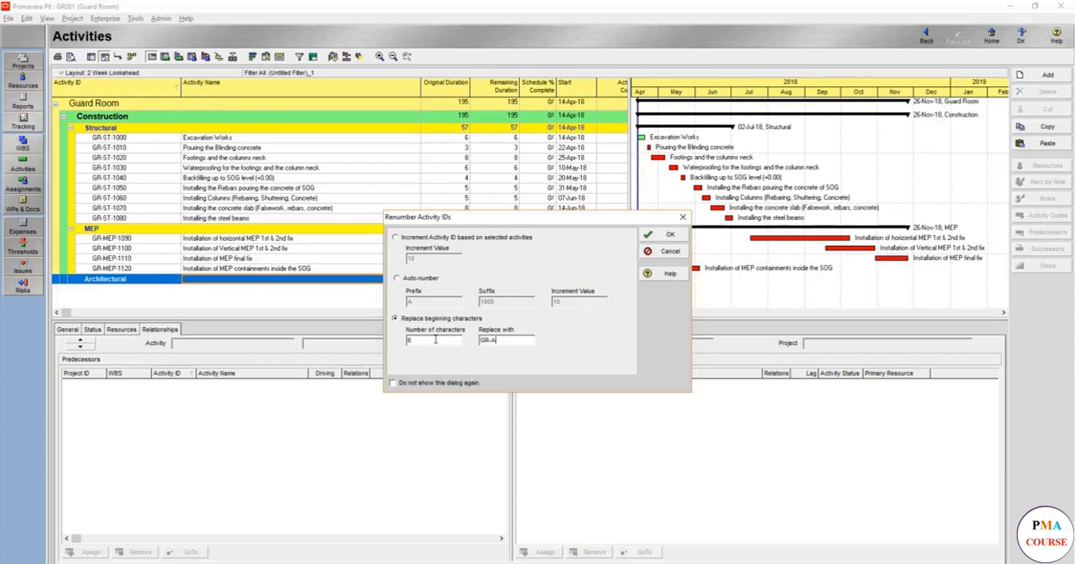
{"action": "type", "text": "RC"}
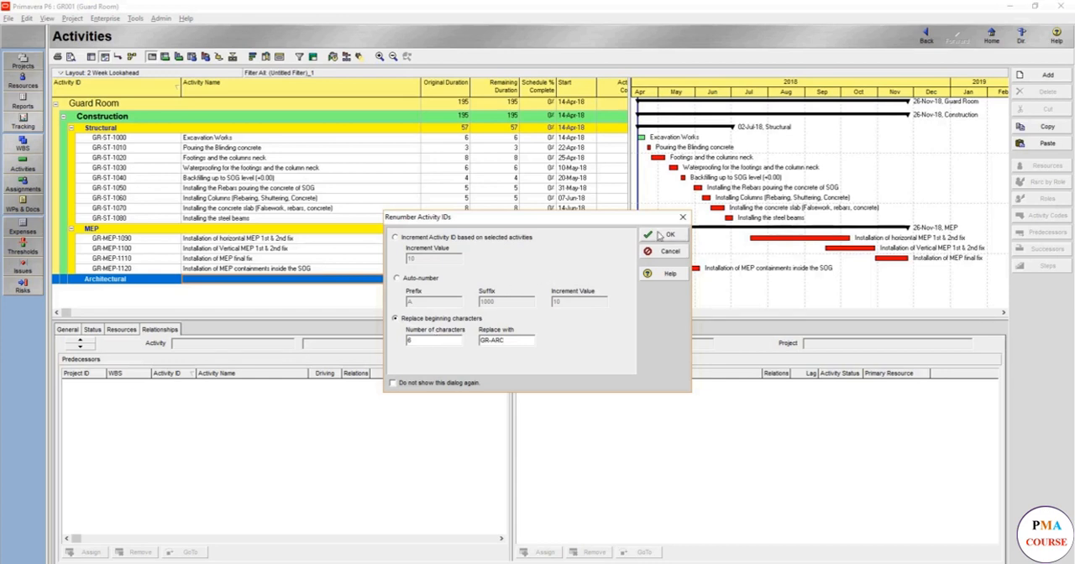
{"action": "left_click", "coordinate": [664, 235]}
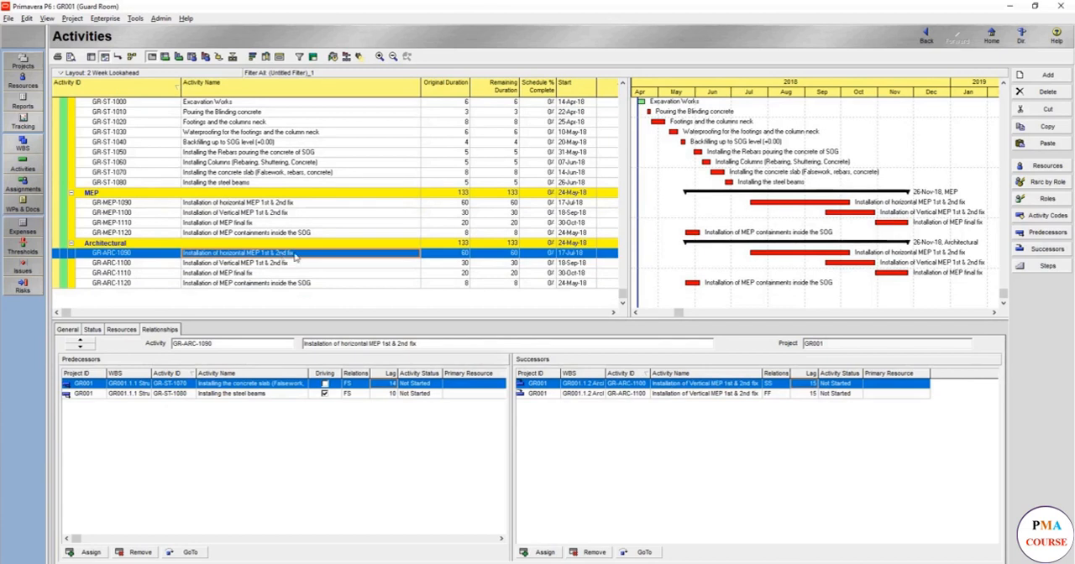
{"action": "left_click", "coordinate": [244, 263]}
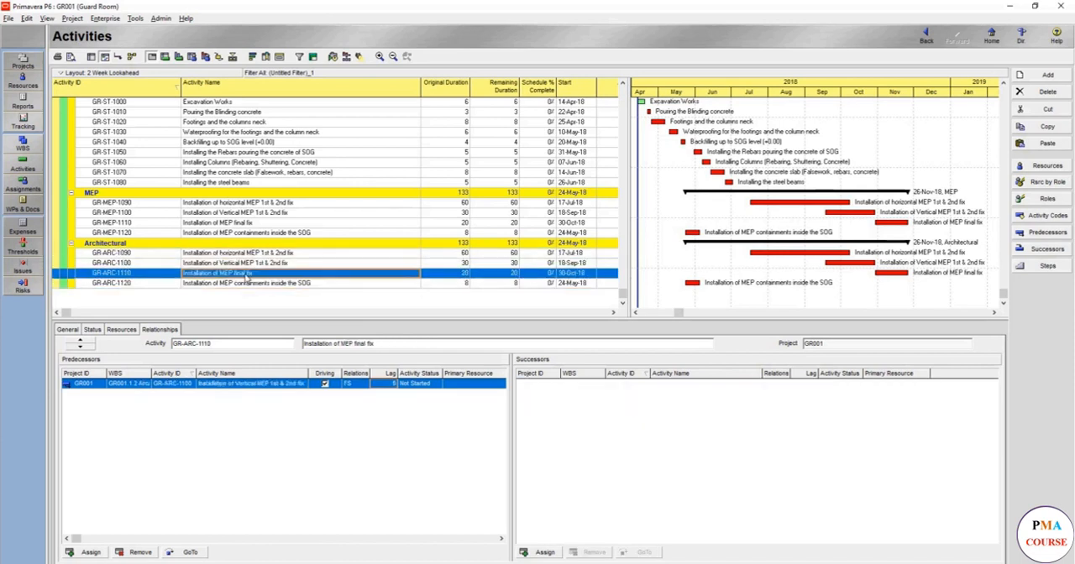
{"action": "left_click", "coordinate": [243, 253]}
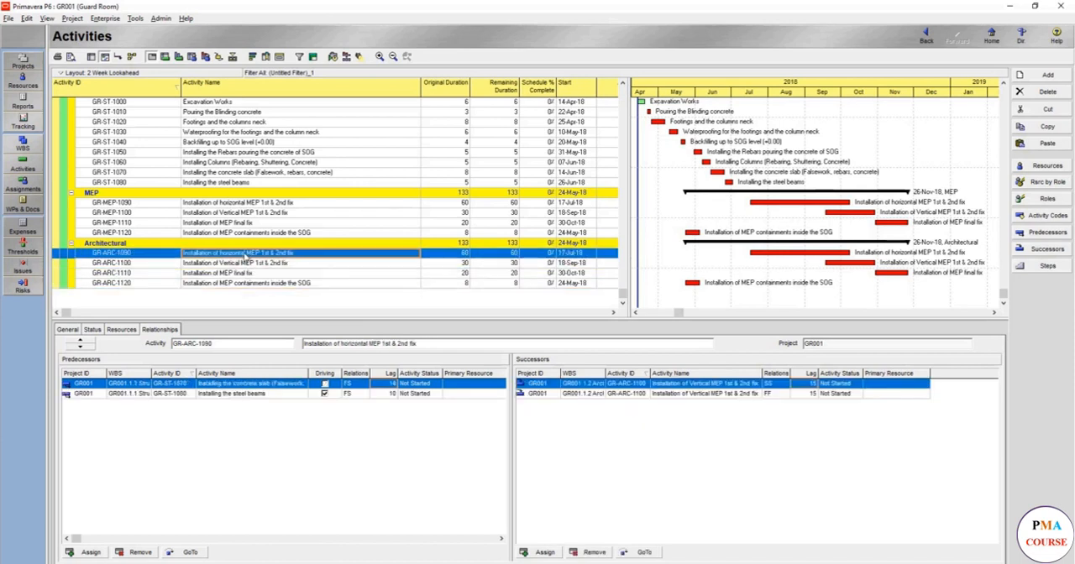
{"action": "mouse_move", "coordinate": [304, 259]}
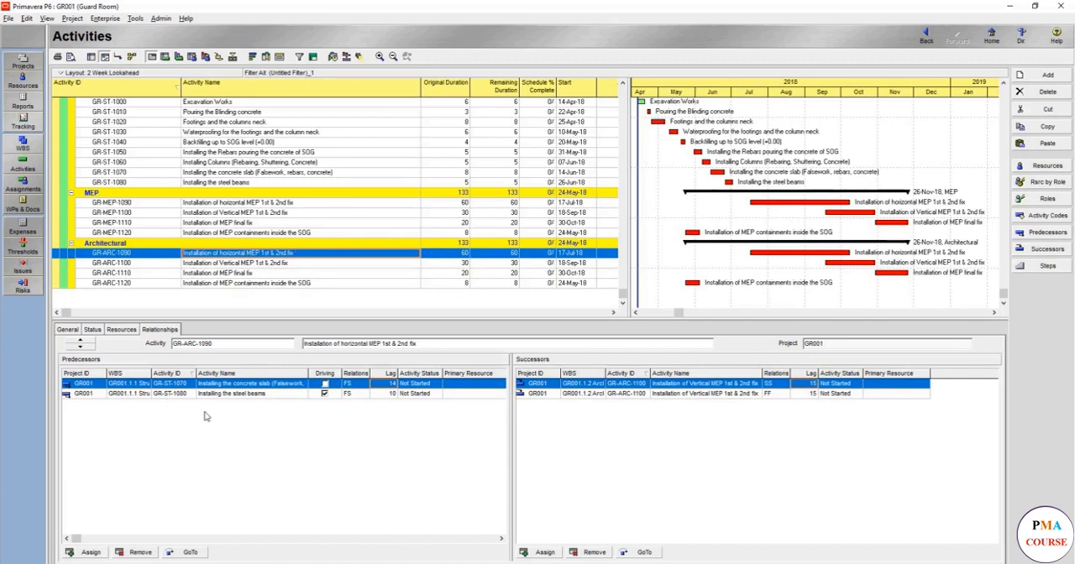
{"action": "mouse_move", "coordinate": [278, 422]}
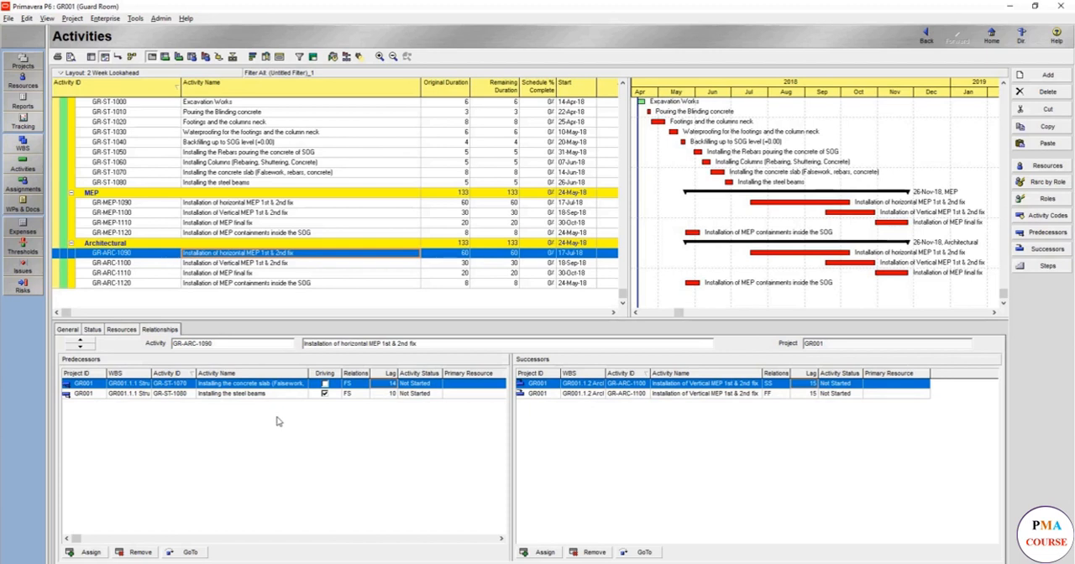
{"action": "mouse_move", "coordinate": [354, 487]}
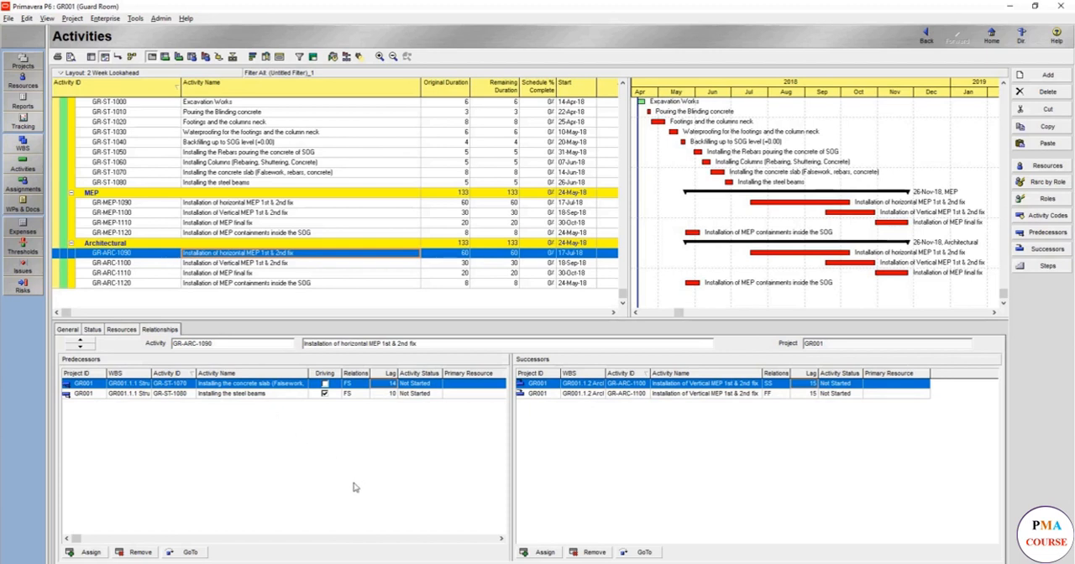
{"action": "scroll", "scroll_direction": "up", "scroll_amount": 3}
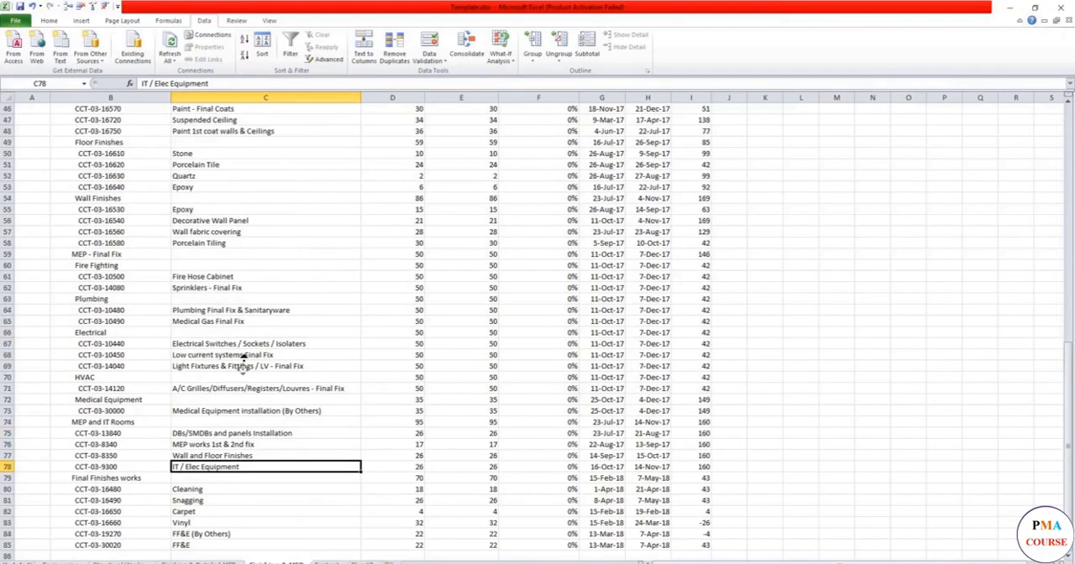
Group rows 6–11 and rows 13–29 into outline sections
{"action": "scroll", "scroll_direction": "up", "scroll_amount": 3}
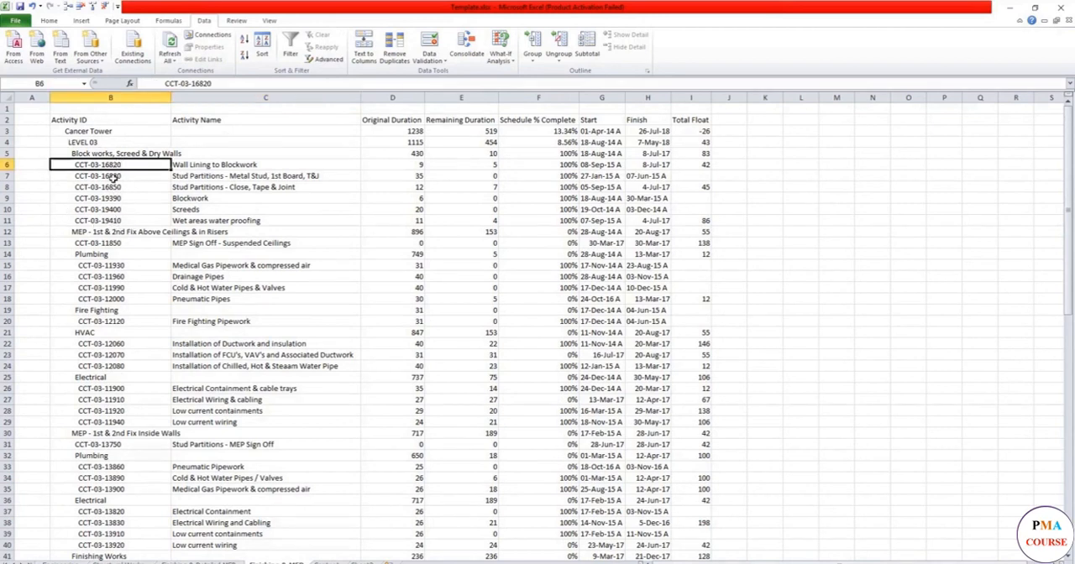
{"action": "left_click_drag", "start_coordinate": [110, 164], "coordinate": [109, 219]}
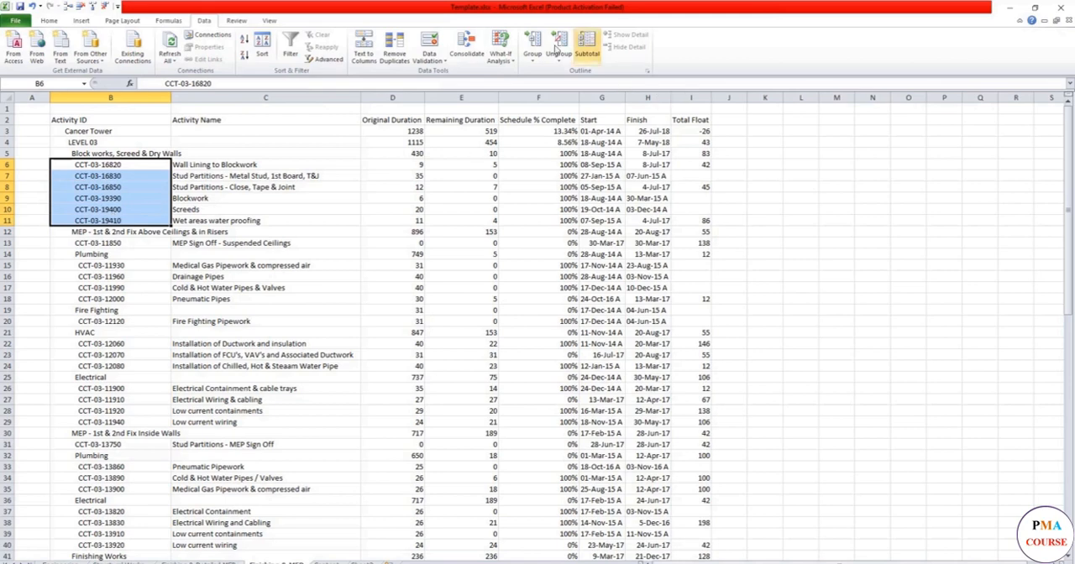
{"action": "left_click", "coordinate": [532, 42]}
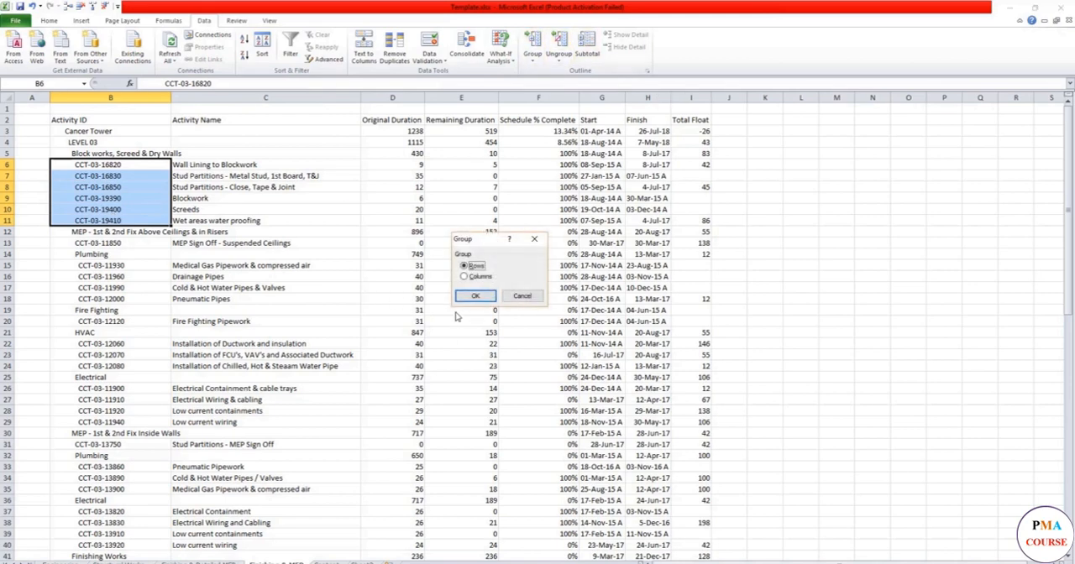
{"action": "left_click", "coordinate": [476, 295]}
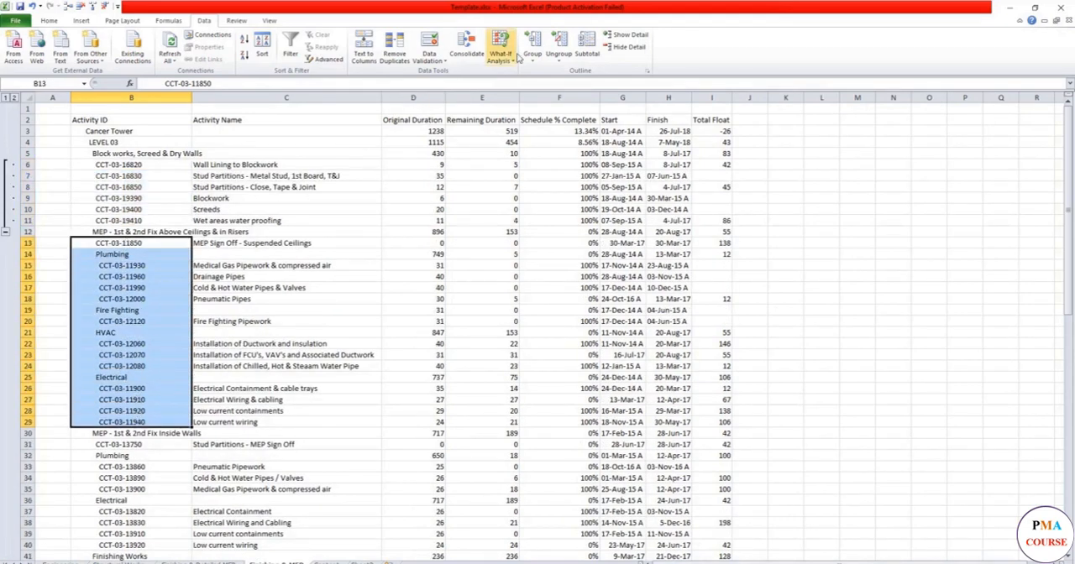
{"action": "left_click", "coordinate": [533, 50]}
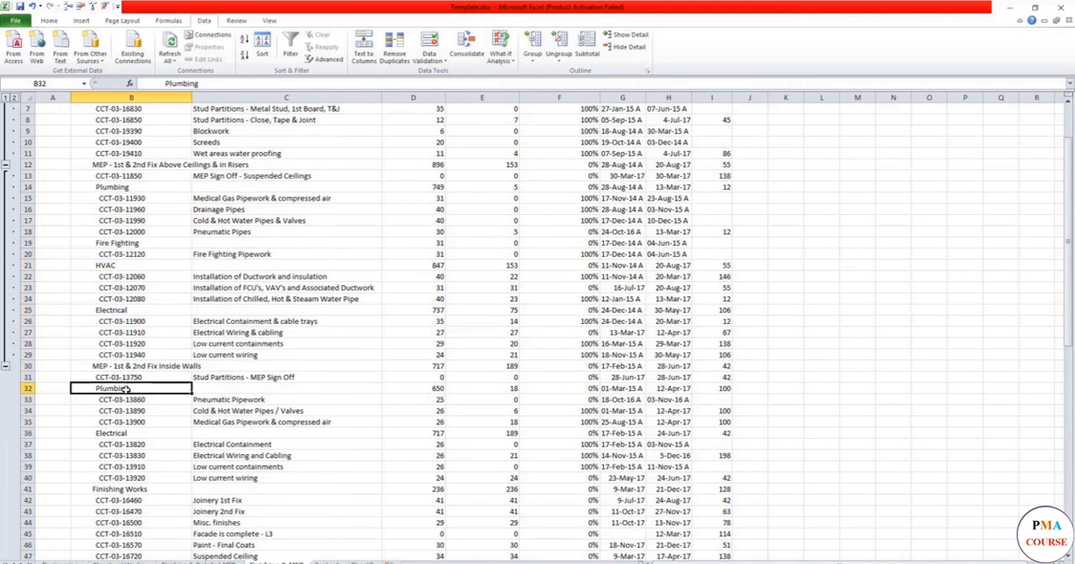
Group rows 31–78 and collapse the grouped sections
{"action": "left_click_drag", "start_coordinate": [131, 377], "coordinate": [131, 501]}
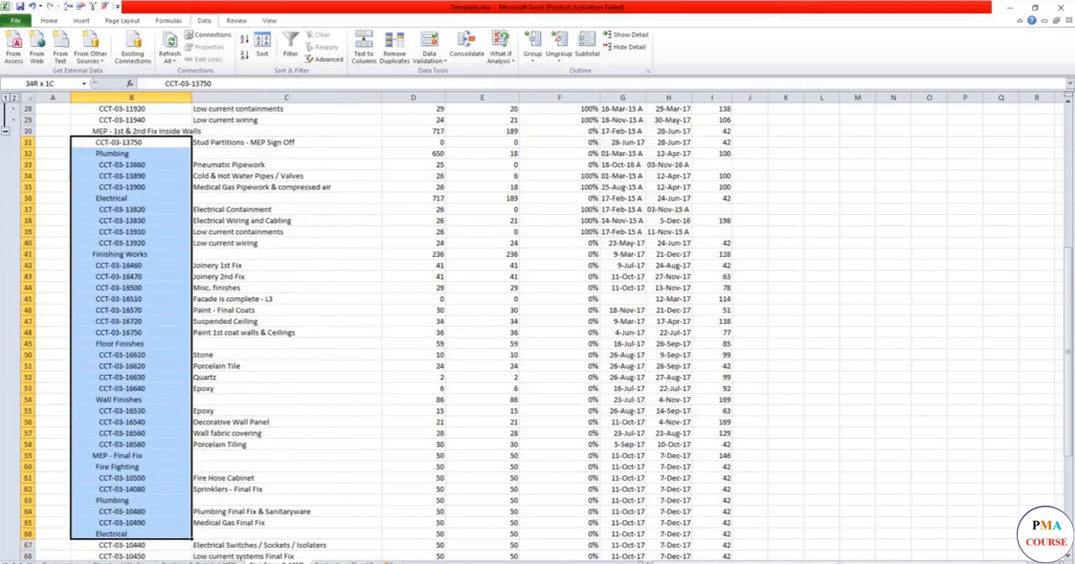
{"action": "scroll", "scroll_direction": "down", "scroll_amount": 3}
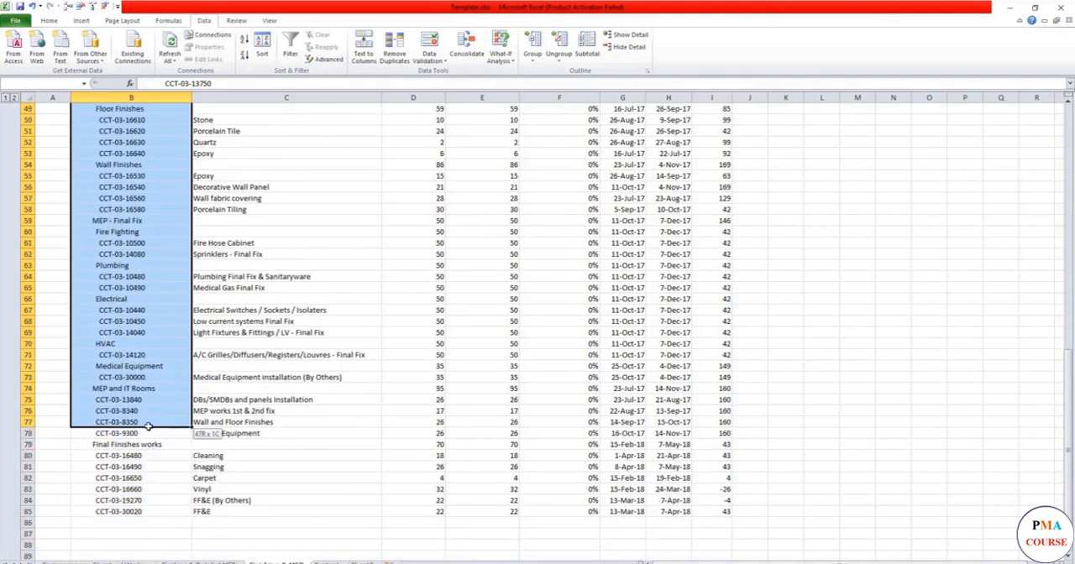
{"action": "left_click", "coordinate": [533, 46]}
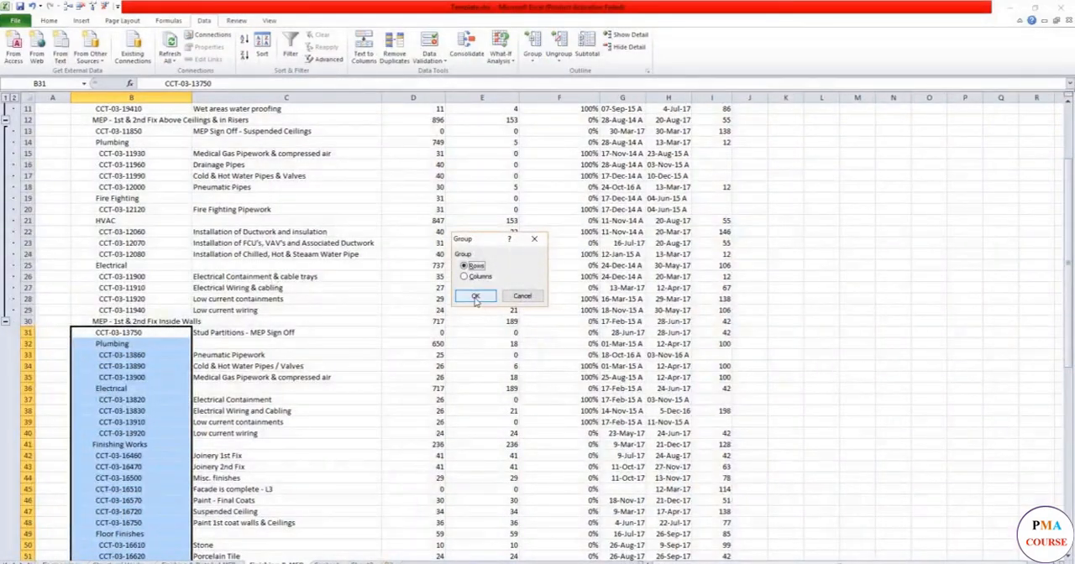
{"action": "left_click", "coordinate": [474, 295]}
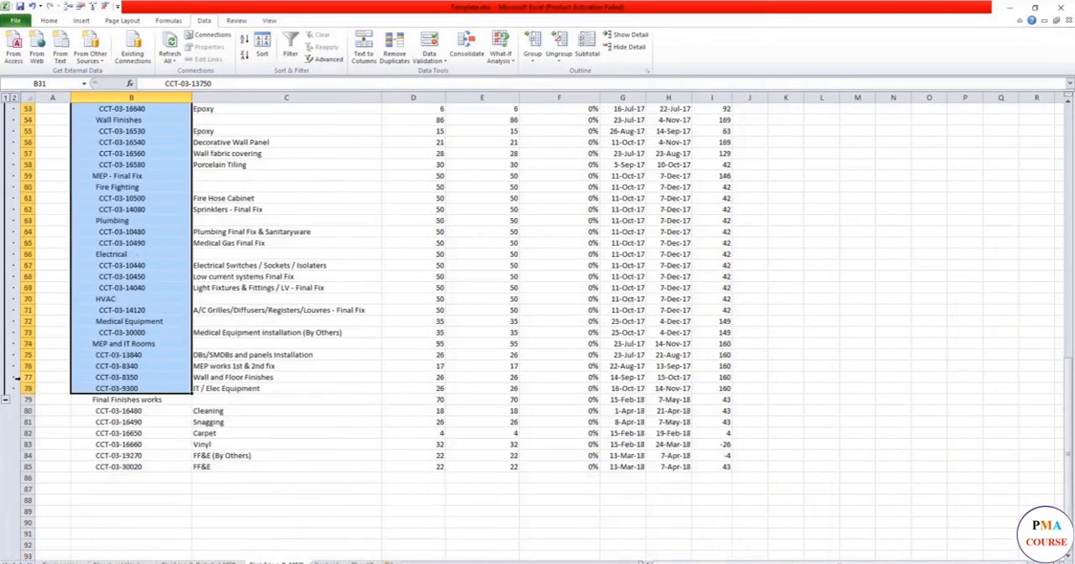
{"action": "left_click", "coordinate": [7, 323]}
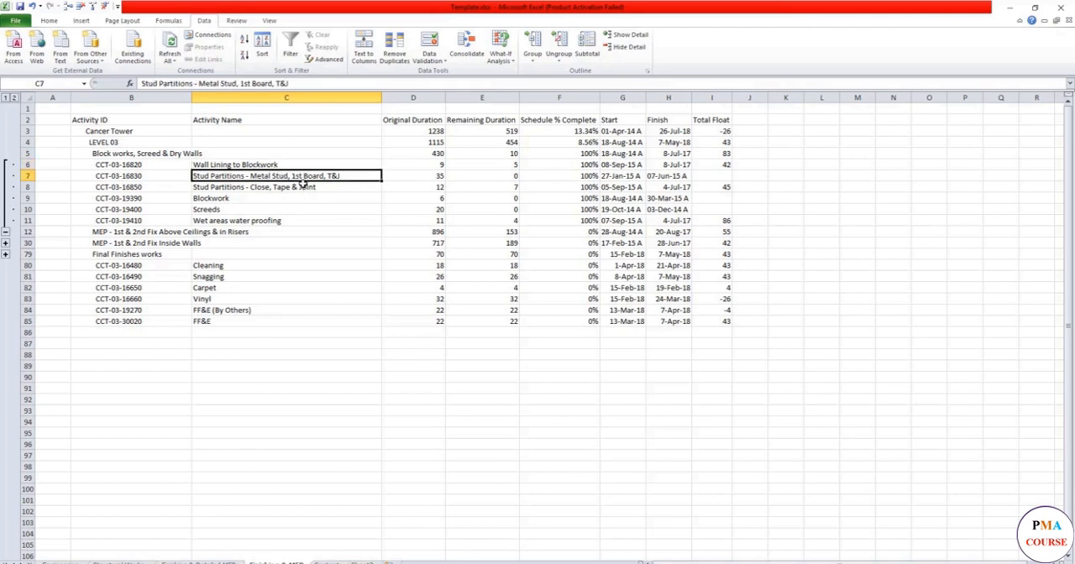
{"action": "left_click", "coordinate": [285, 186]}
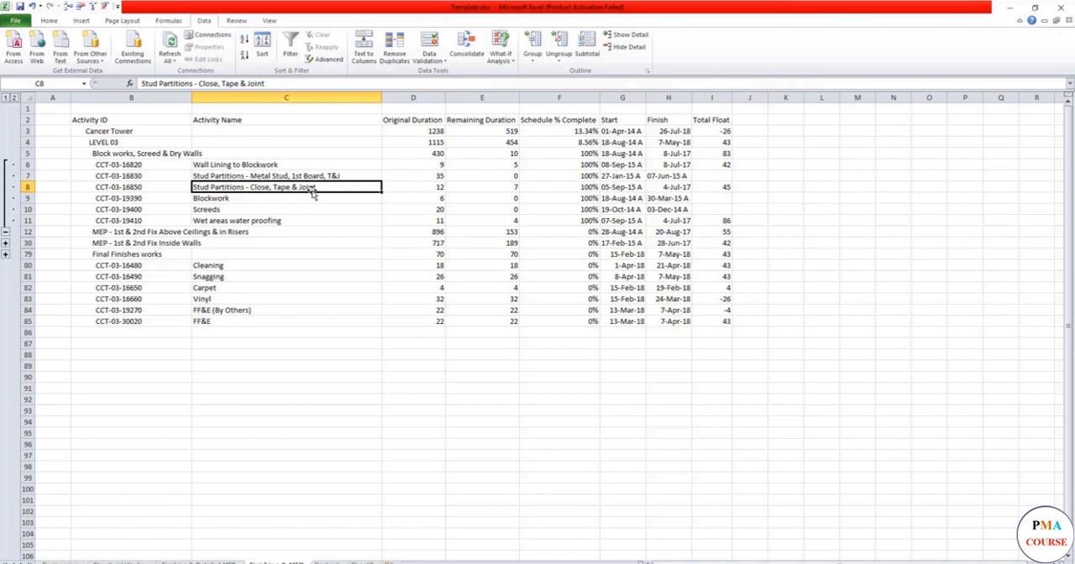
{"action": "mouse_move", "coordinate": [242, 200]}
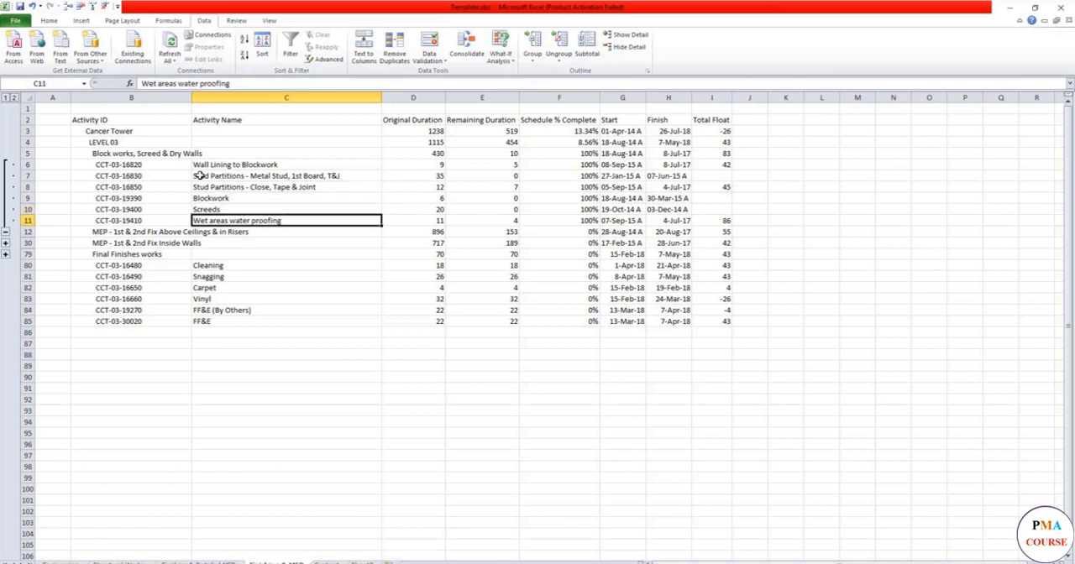
{"action": "left_click_drag", "start_coordinate": [286, 220], "coordinate": [285, 198]}
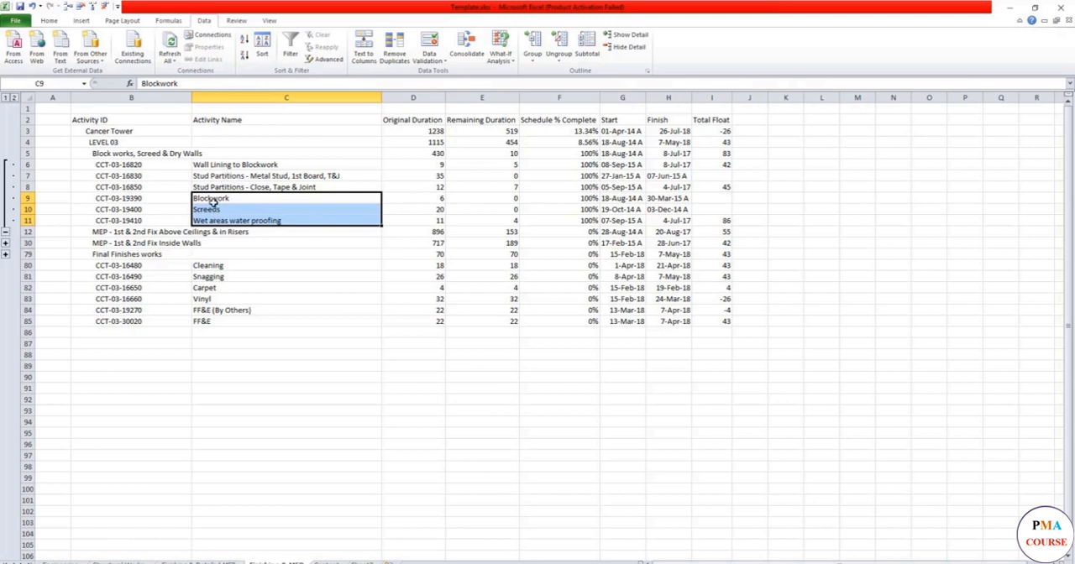
{"action": "mouse_move", "coordinate": [226, 257]}
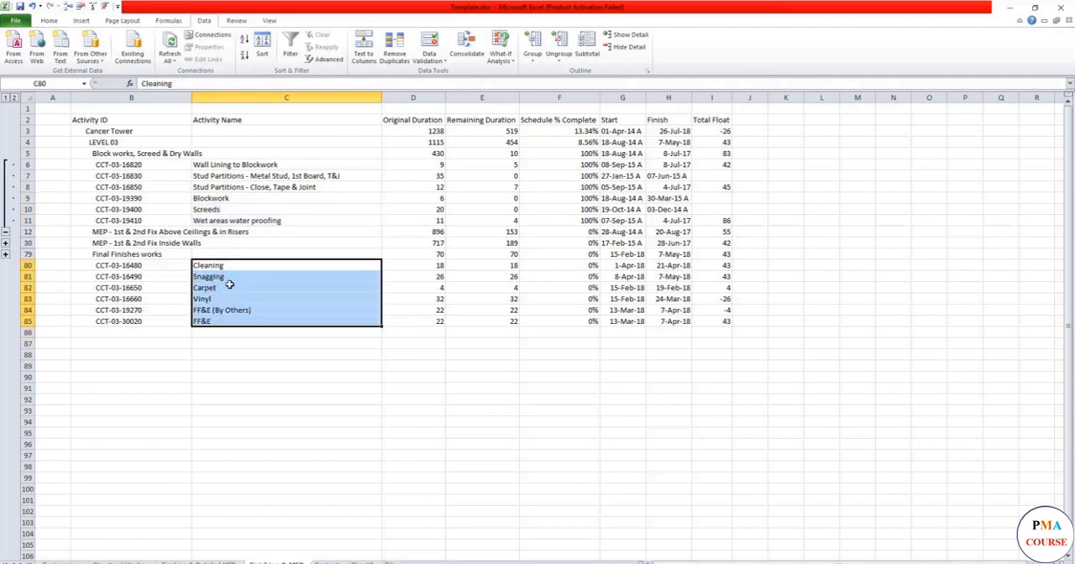
{"action": "mouse_move", "coordinate": [270, 350]}
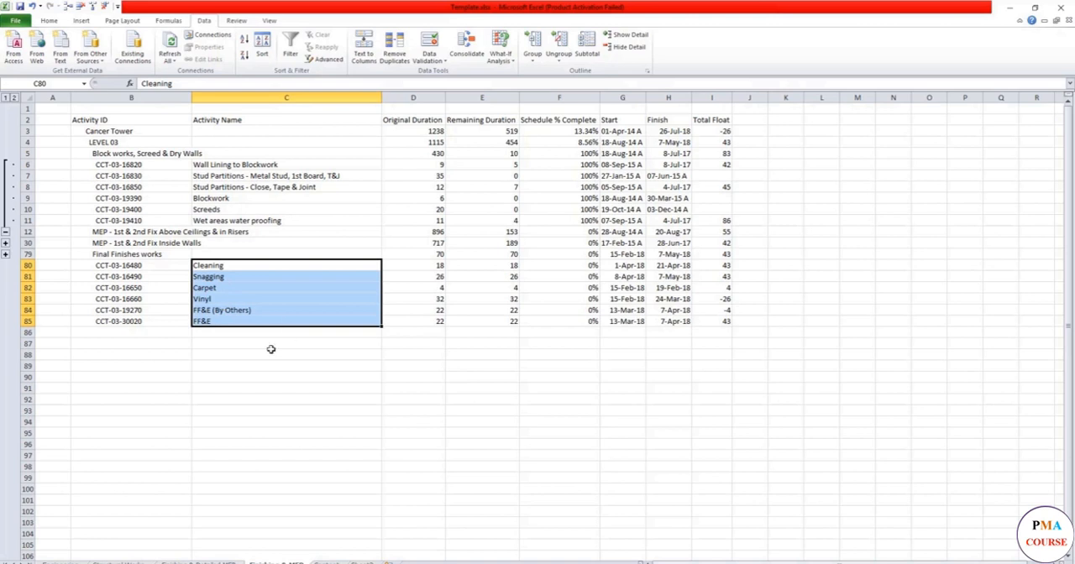
{"action": "mouse_move", "coordinate": [387, 471]}
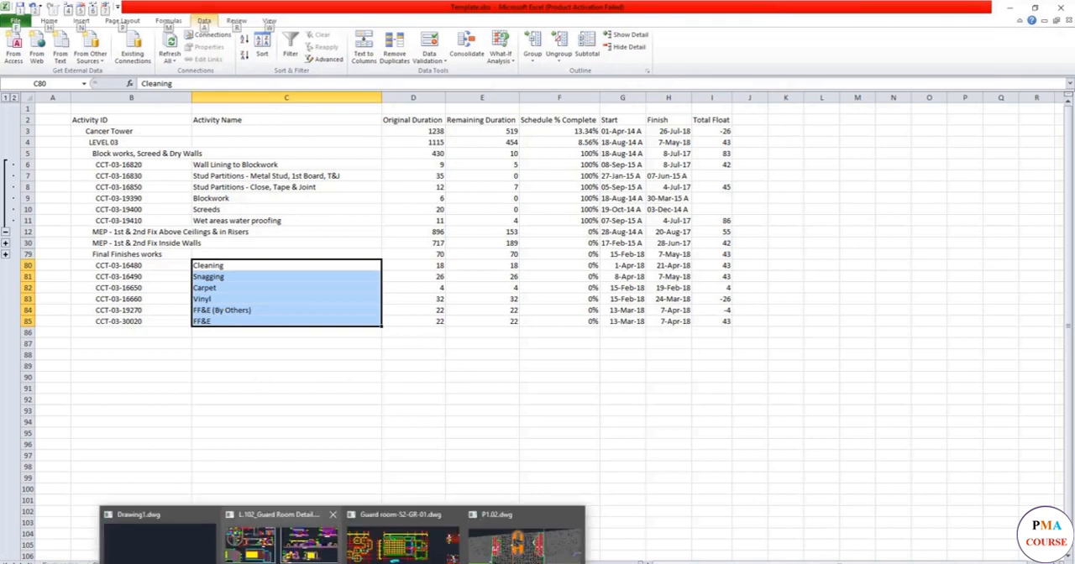
Switch to L.102_Guard Room Detail.dwg and review its finish schedule and abbreviations
{"action": "left_click", "coordinate": [277, 538]}
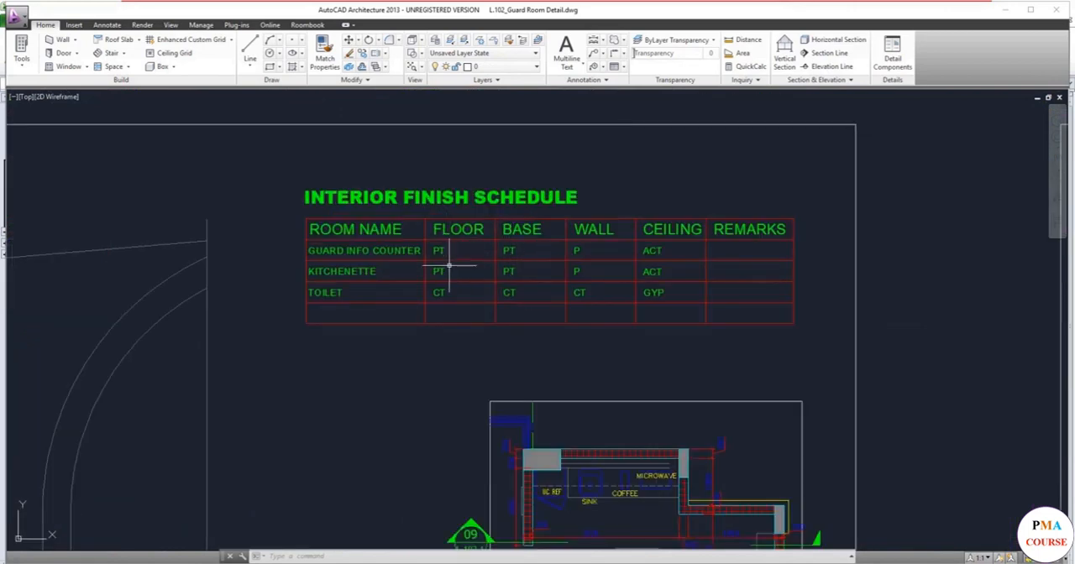
{"action": "scroll", "scroll_direction": "down", "scroll_amount": 3}
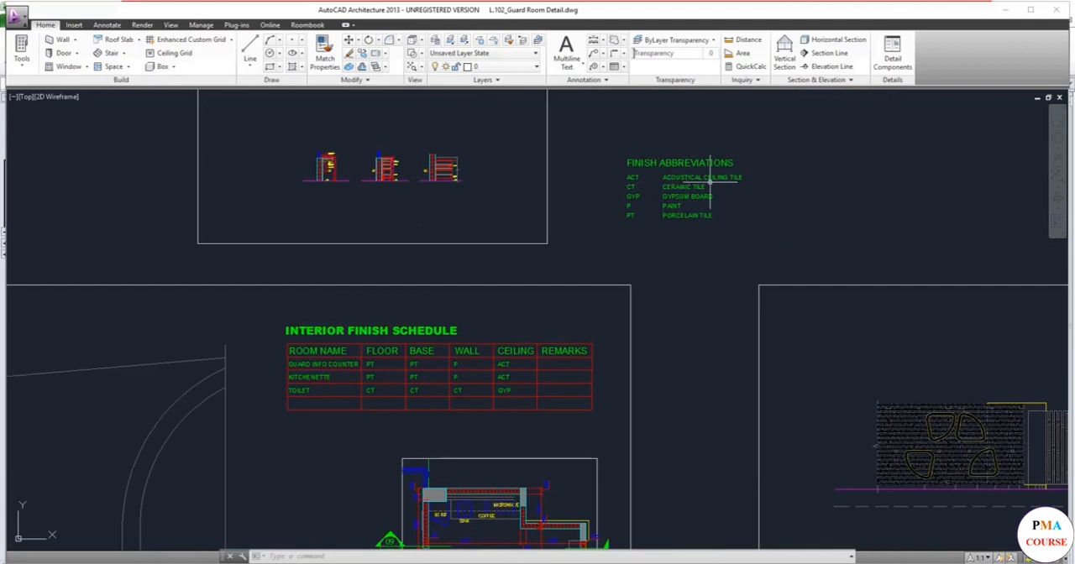
{"action": "mouse_move", "coordinate": [696, 219]}
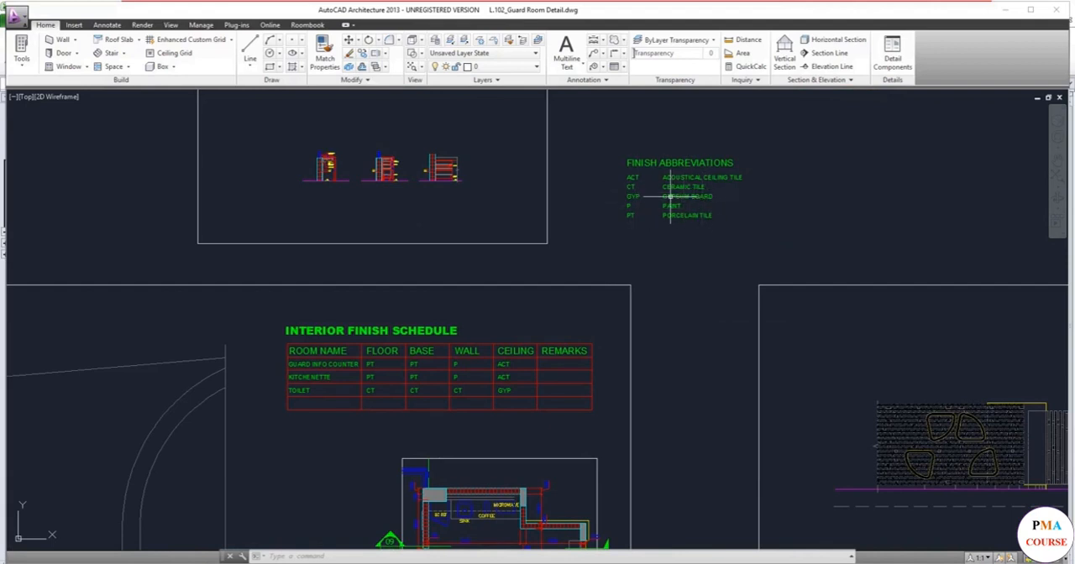
{"action": "scroll", "scroll_direction": "down", "scroll_amount": 3}
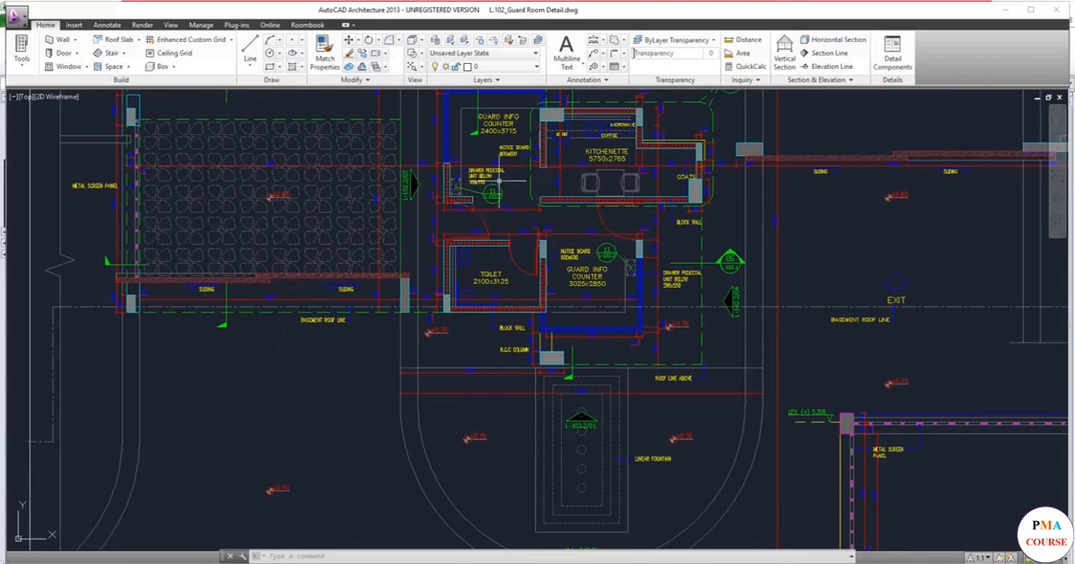
{"action": "mouse_move", "coordinate": [592, 183]}
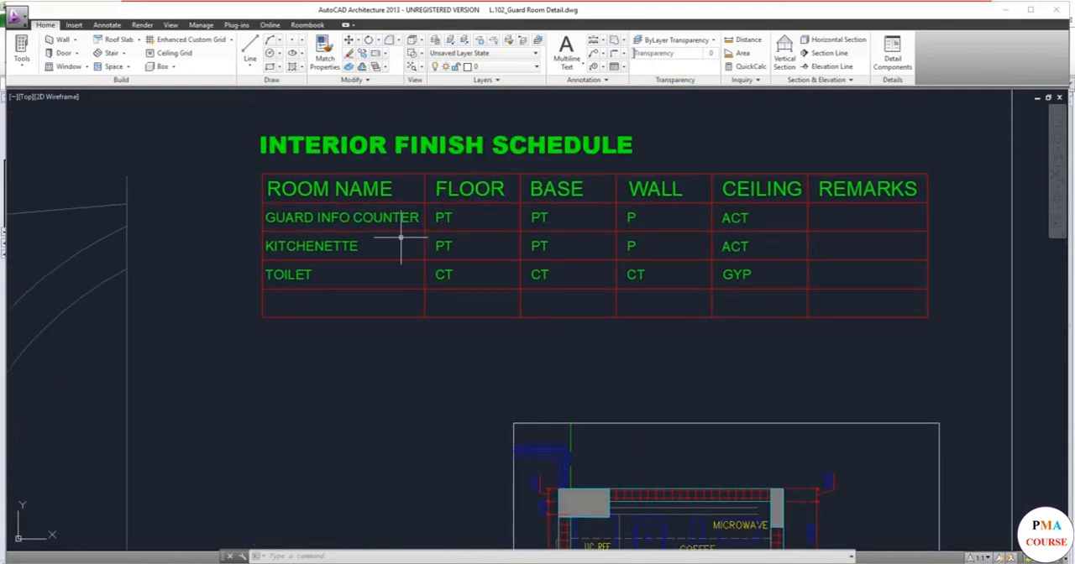
{"action": "scroll", "scroll_direction": "down", "scroll_amount": 3}
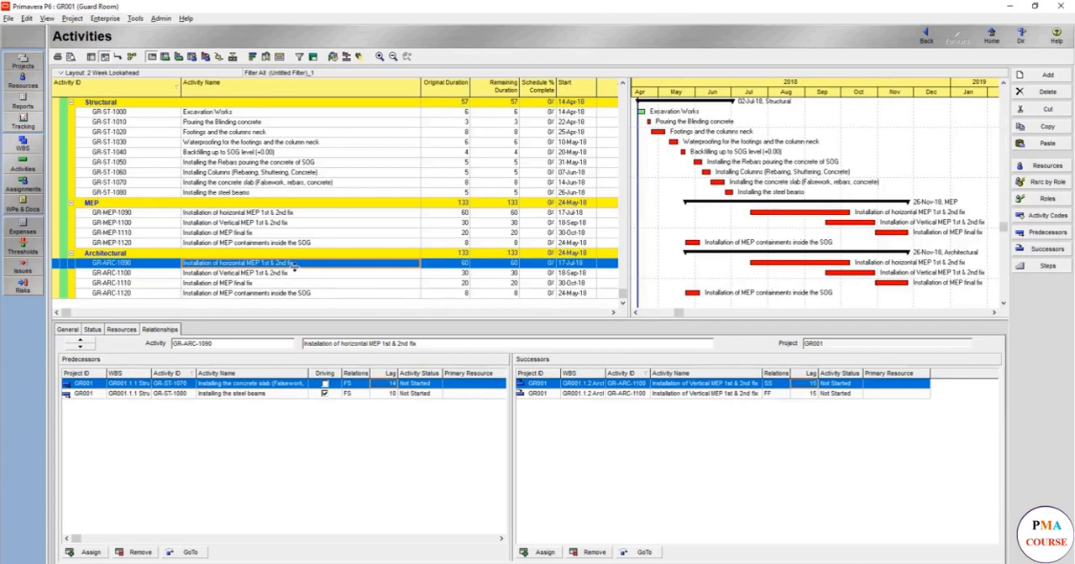
Rename activity GR-ARC-1090 to Blockworks
{"action": "double_click", "coordinate": [252, 263]}
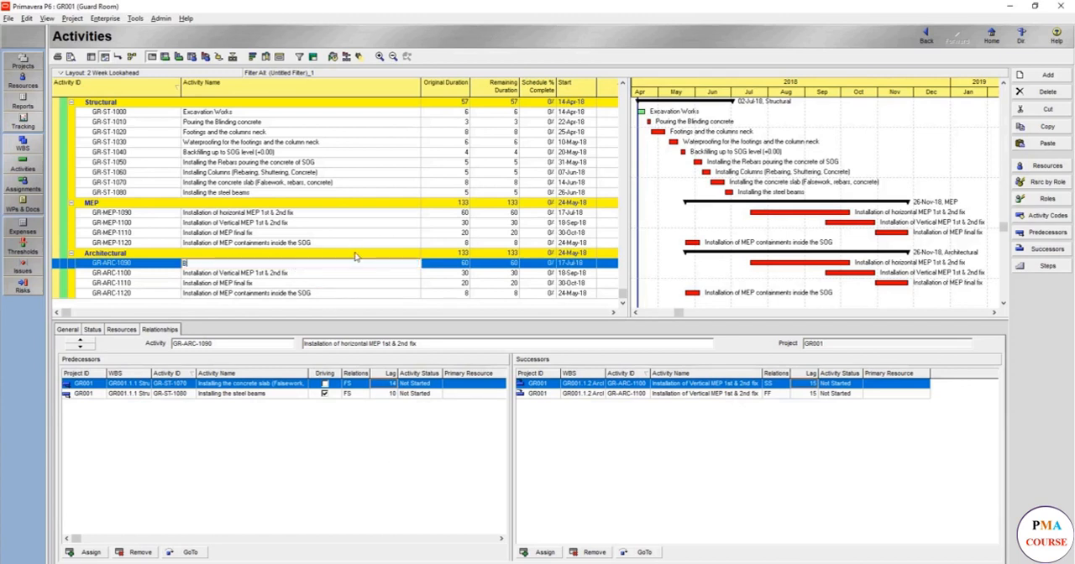
{"action": "type", "text": "Blockworks"}
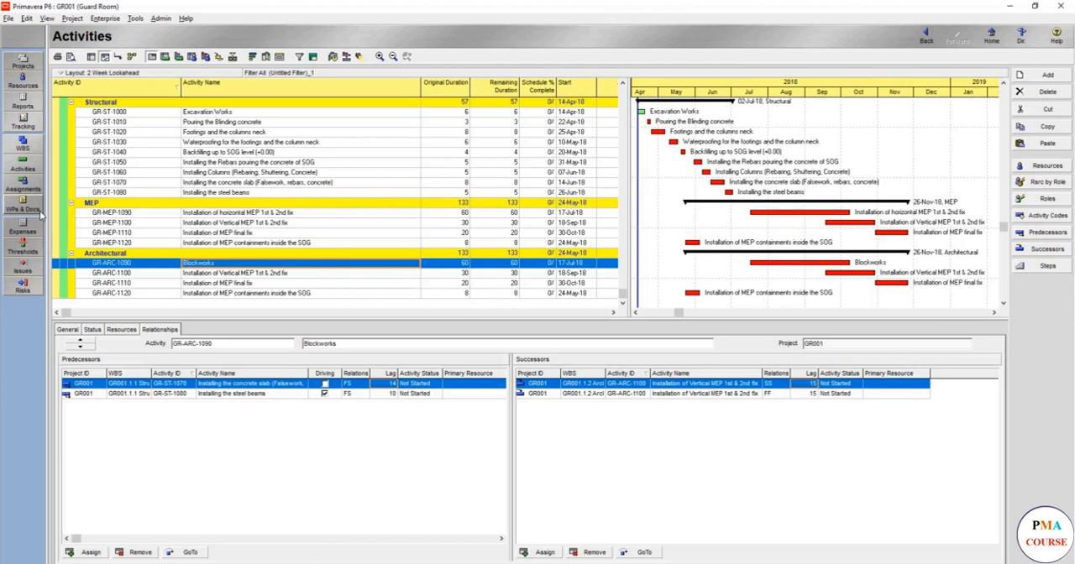
{"action": "mouse_move", "coordinate": [422, 224]}
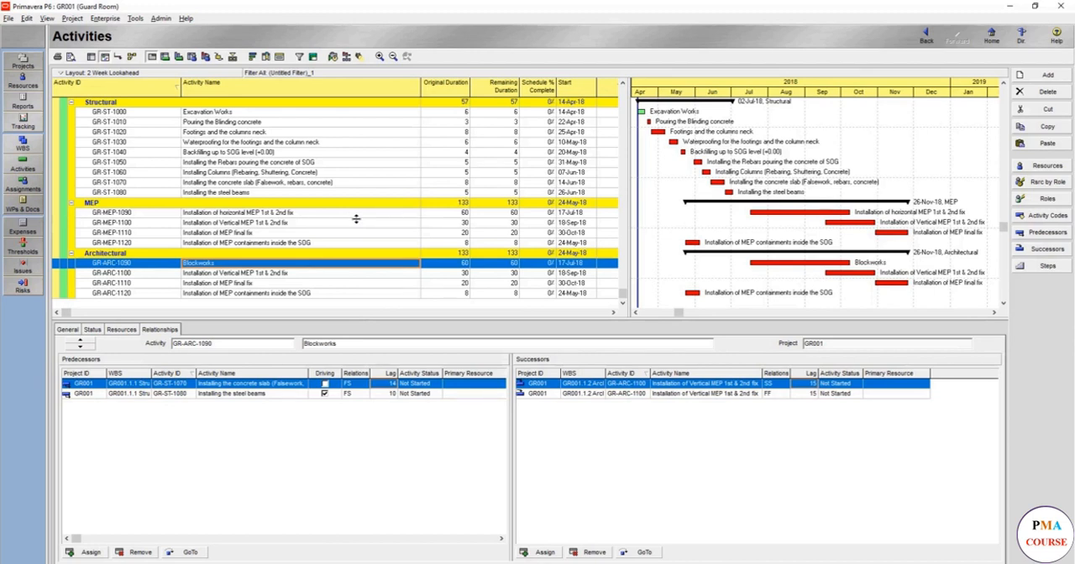
{"action": "mouse_move", "coordinate": [345, 299]}
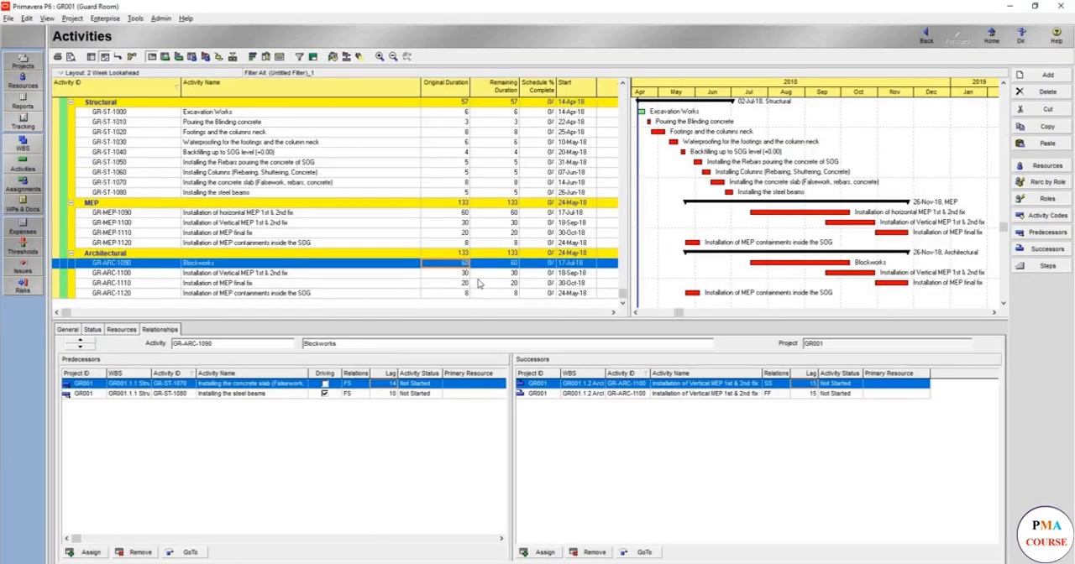
Set Blockworks to 6 days and rename GR-ARC-1100 and 1110 as tiling activities
{"action": "left_click", "coordinate": [445, 262]}
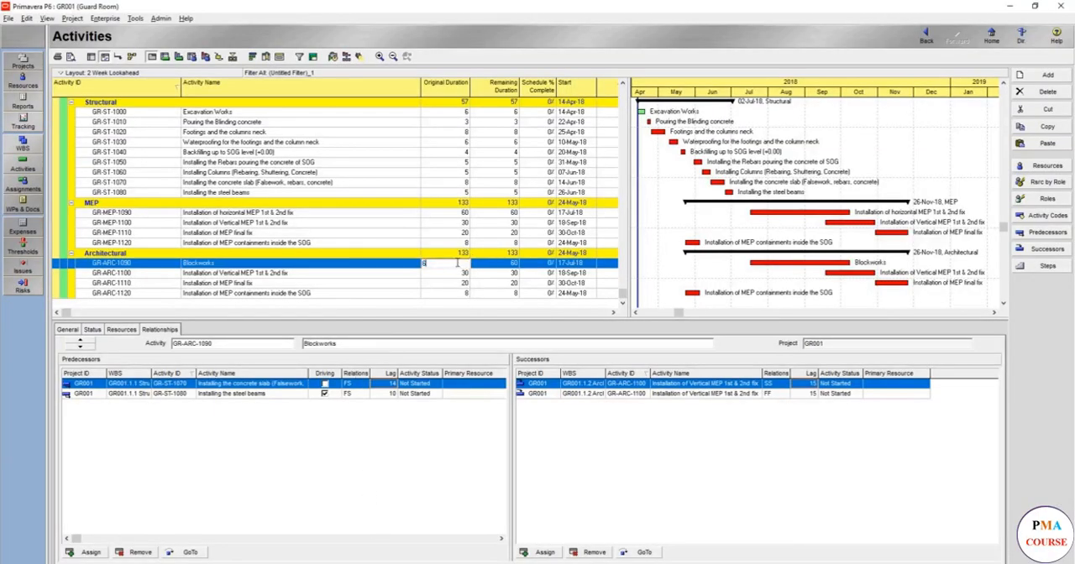
{"action": "left_click", "coordinate": [235, 272]}
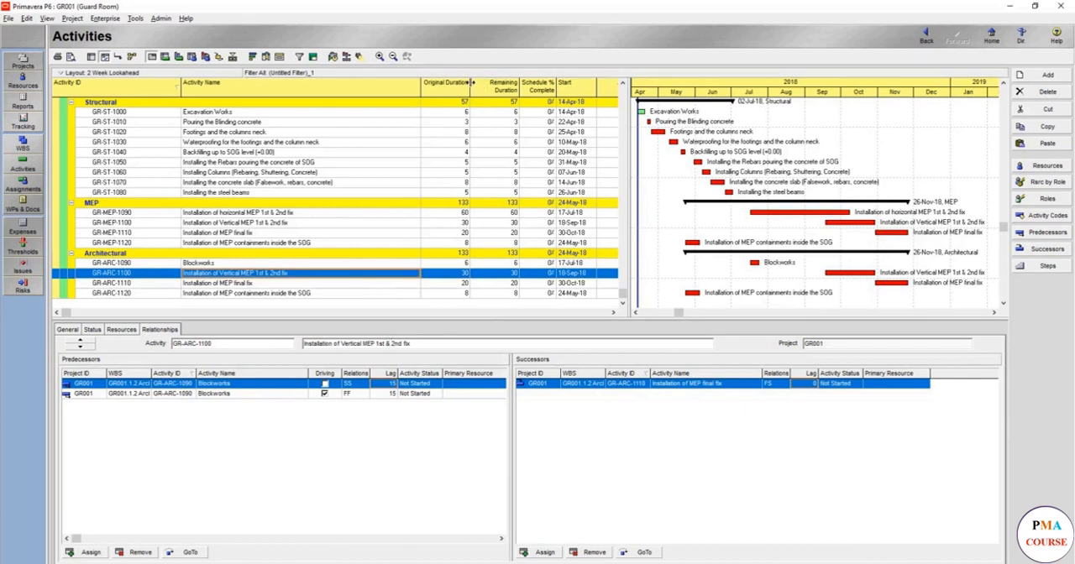
{"action": "double_click", "coordinate": [235, 273]}
{"action": "type", "text": "Porcelain Tiles for flooring"}
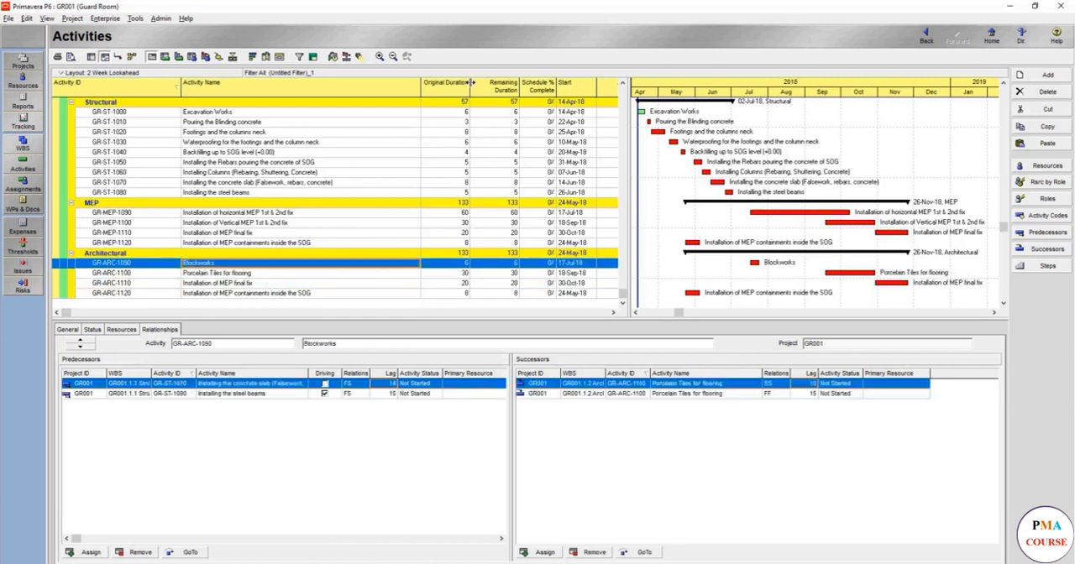
{"action": "left_click", "coordinate": [218, 283]}
{"action": "type", "text": "CeramicTiles for Flooring"}
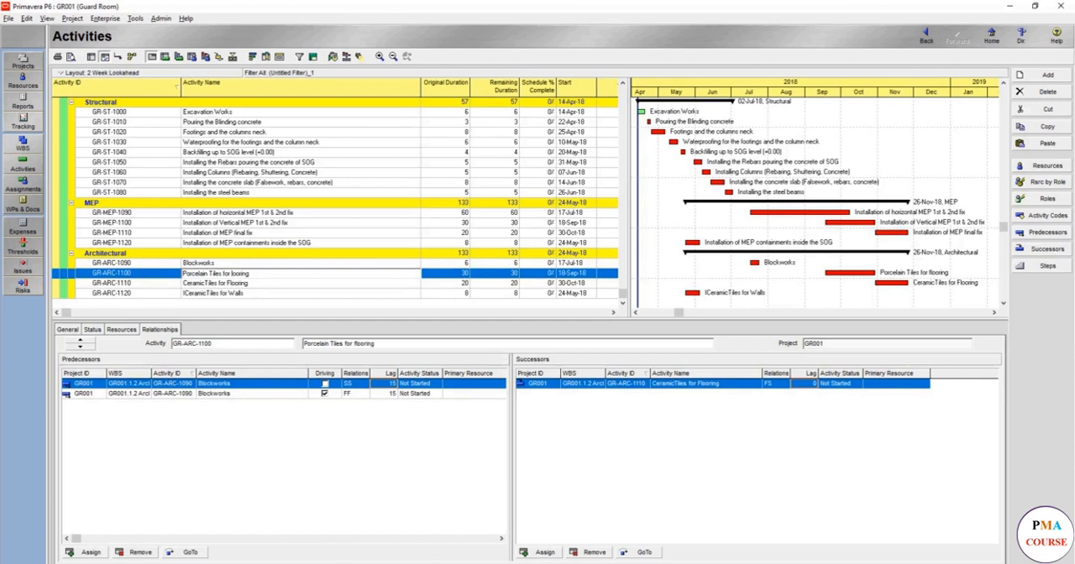
Add activities GR-ARC-1130 and GR-ARC-1140 named Paint 1st Coat and Paint 2nd Coat
{"action": "left_click", "coordinate": [215, 283]}
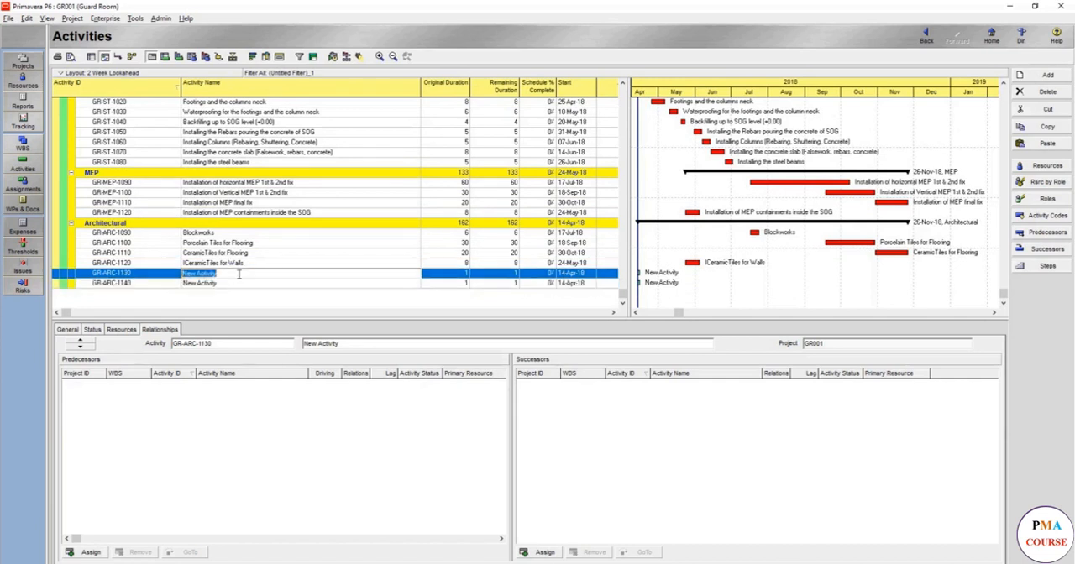
{"action": "type", "text": "Paint 1st Coat"}
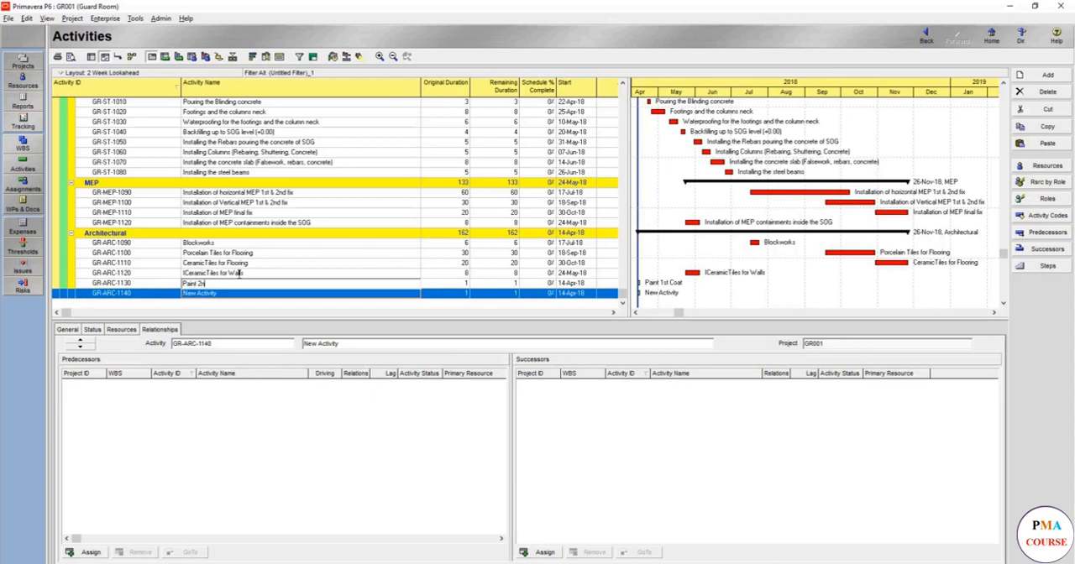
{"action": "type", "text": "Paint 2nd Coat"}
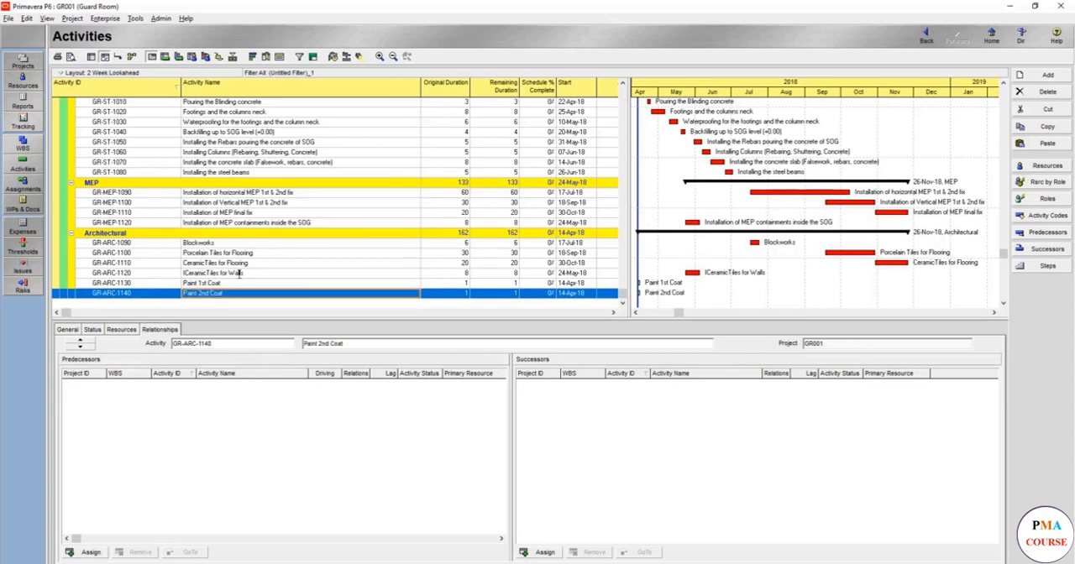
{"action": "left_click", "coordinate": [201, 283]}
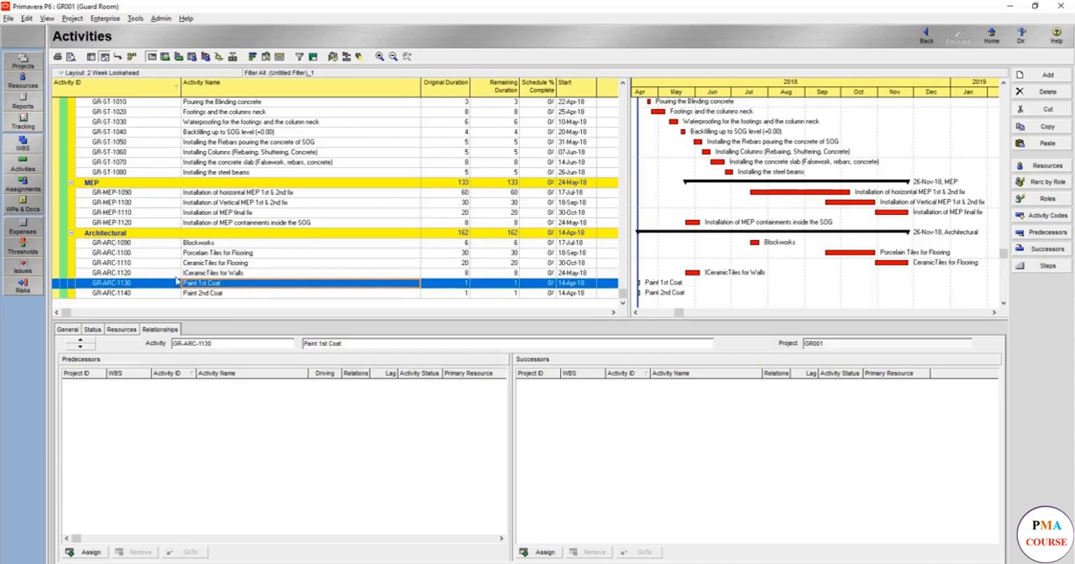
{"action": "left_click", "coordinate": [212, 273]}
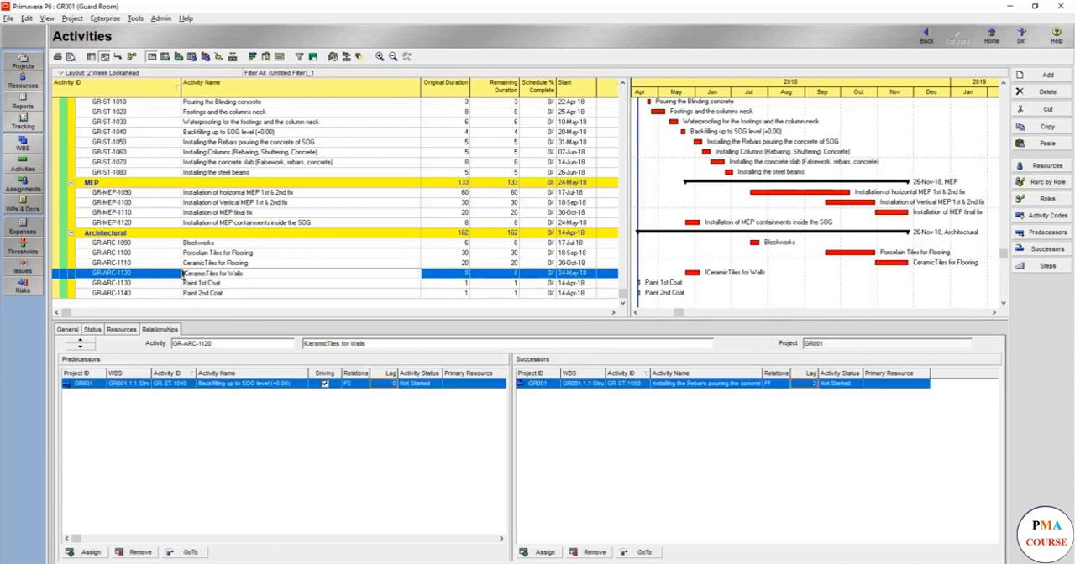
{"action": "left_click", "coordinate": [201, 283]}
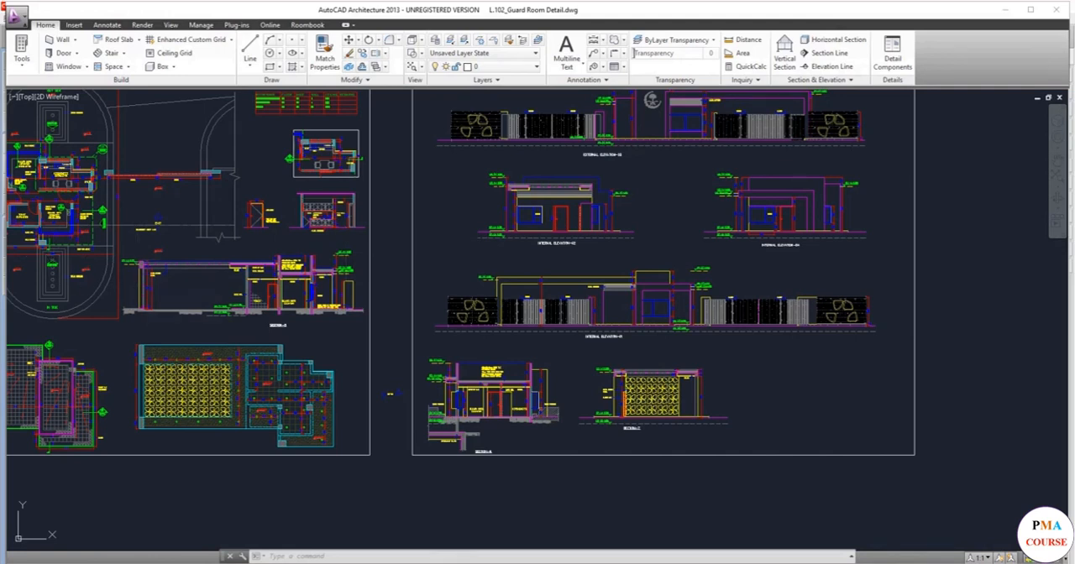
Zoom in on the guard room floor plan and its Interior Finish Schedule
{"action": "left_click", "coordinate": [130, 252]}
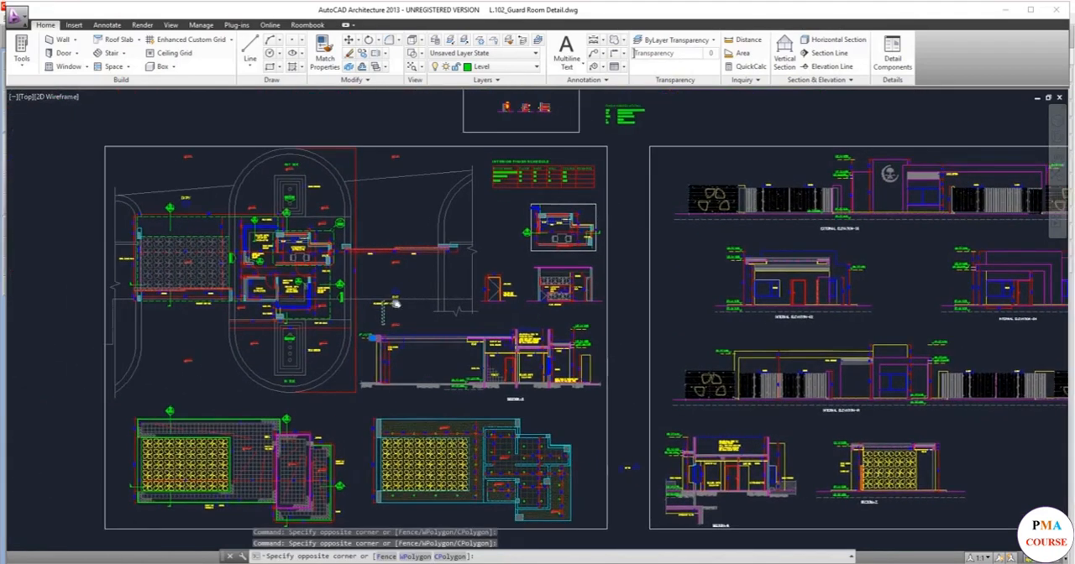
{"action": "scroll", "scroll_direction": "up", "scroll_amount": 3}
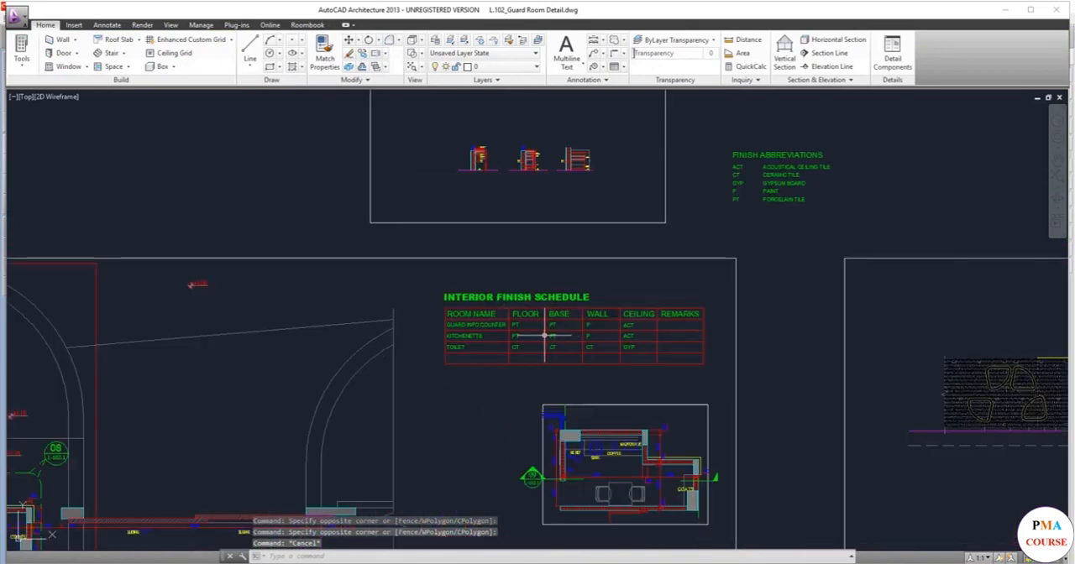
{"action": "scroll", "scroll_direction": "down", "scroll_amount": 3}
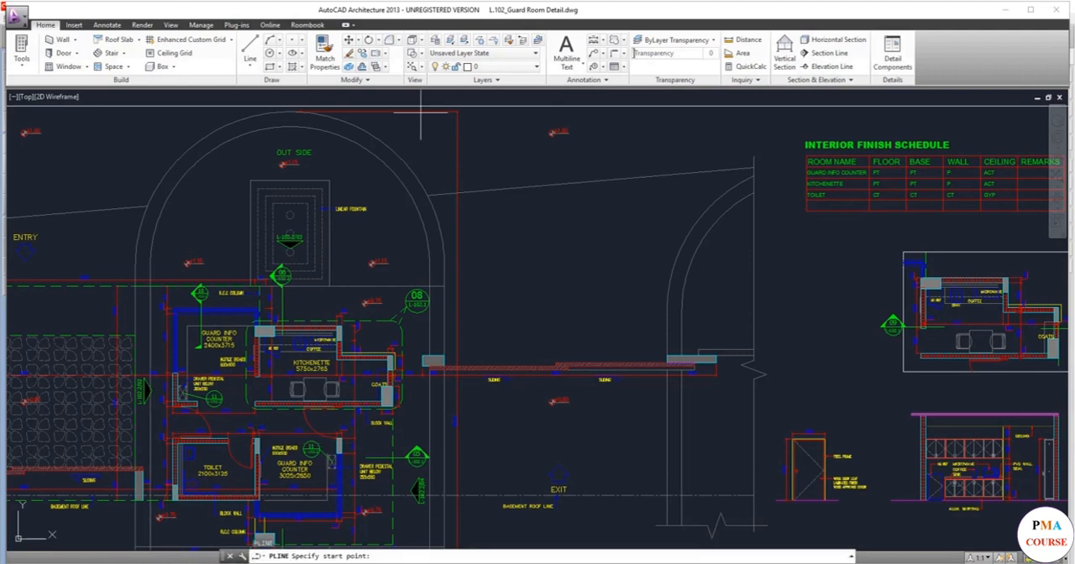
{"action": "mouse_move", "coordinate": [172, 436]}
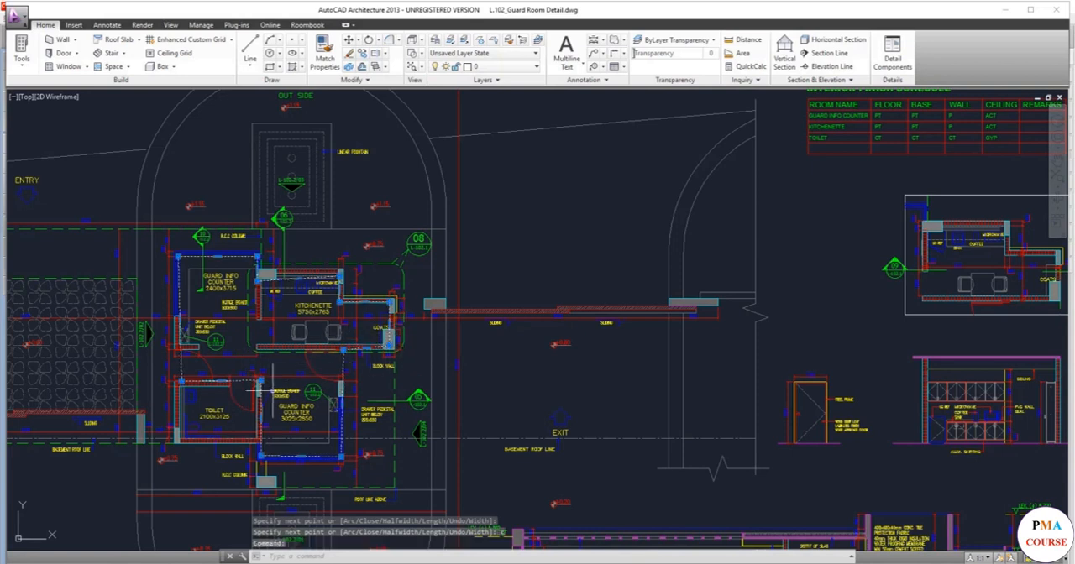
Start the AREA command to measure the outlined guard info counter rooms
{"action": "type", "text": "area Subtract area] <Object>:"}
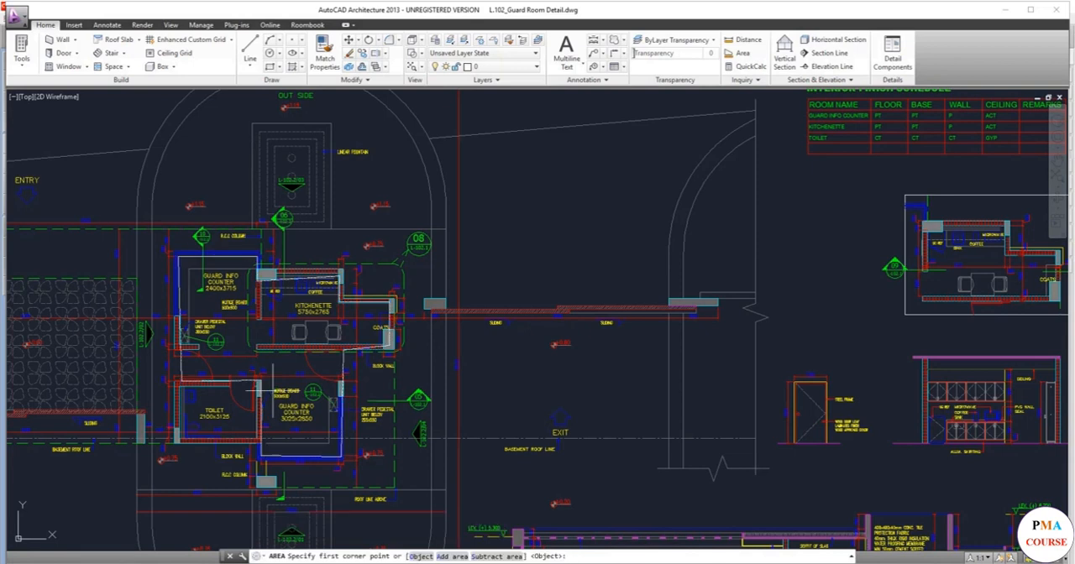
{"action": "mouse_move", "coordinate": [250, 393]}
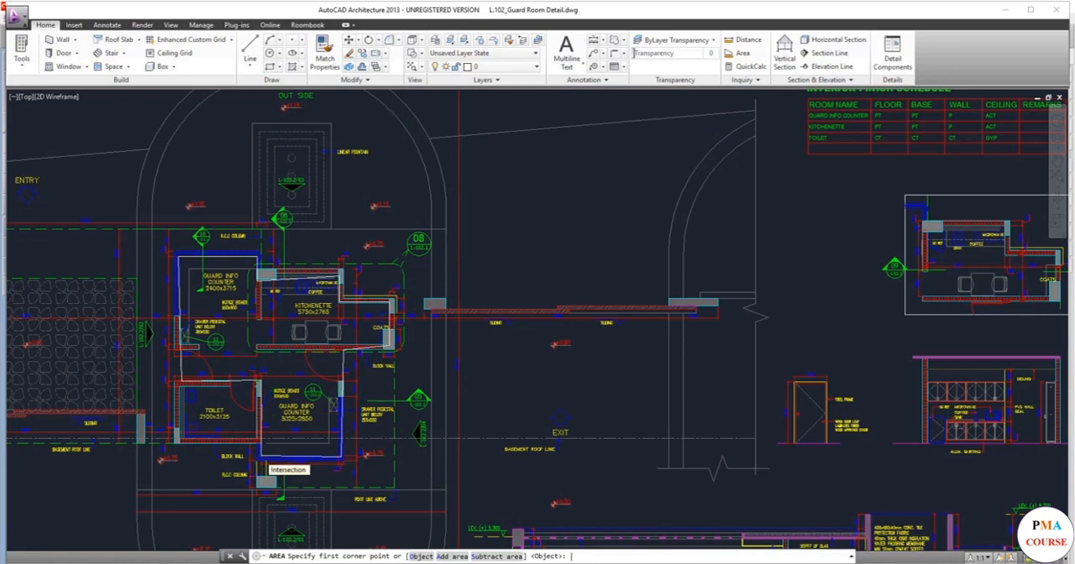
Close the polyline listing showing area 43,411,302.67 and perimeter 33,123.68
{"action": "key", "text": "Escape"}
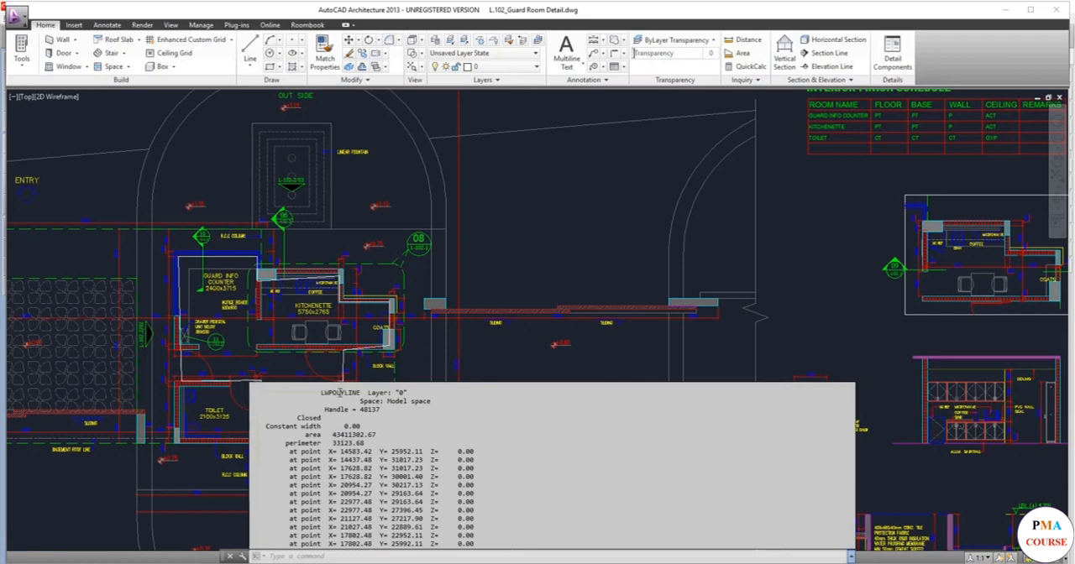
{"action": "key", "text": "Escape"}
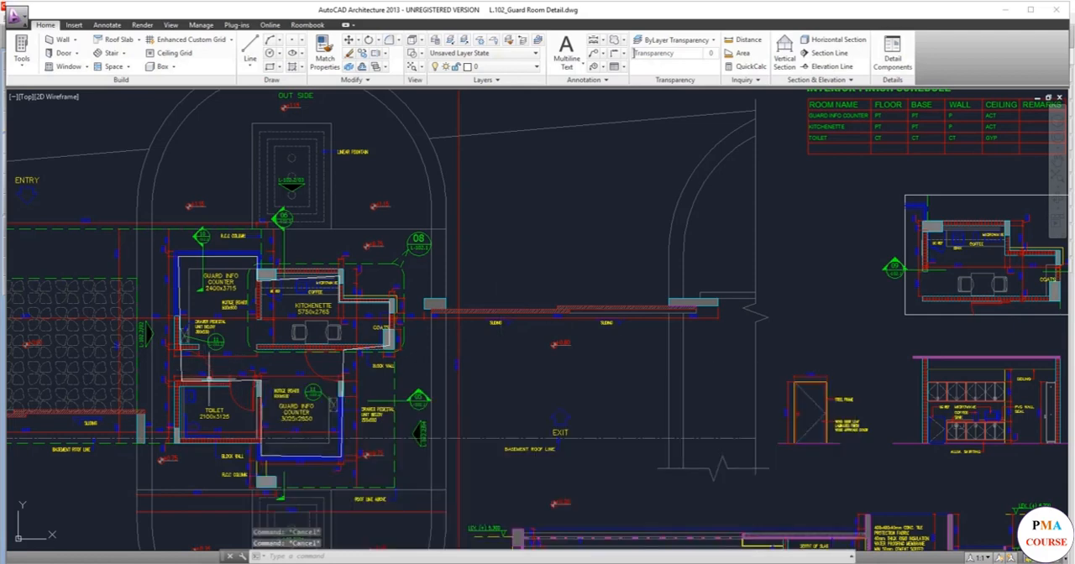
{"action": "scroll", "scroll_direction": "up", "scroll_amount": 3}
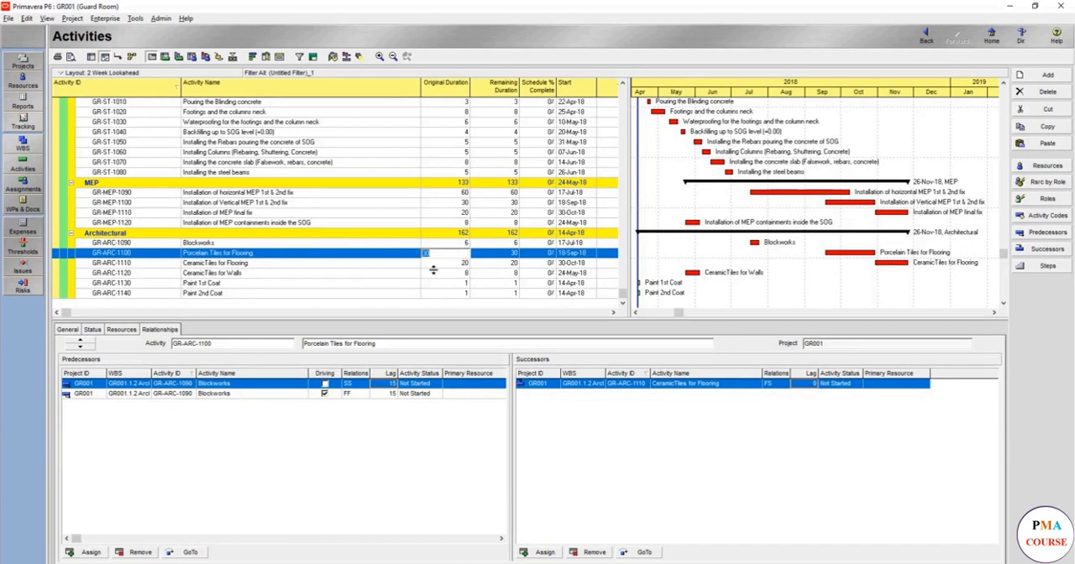
{"action": "mouse_move", "coordinate": [440, 280]}
{"action": "type", "text": "12"}
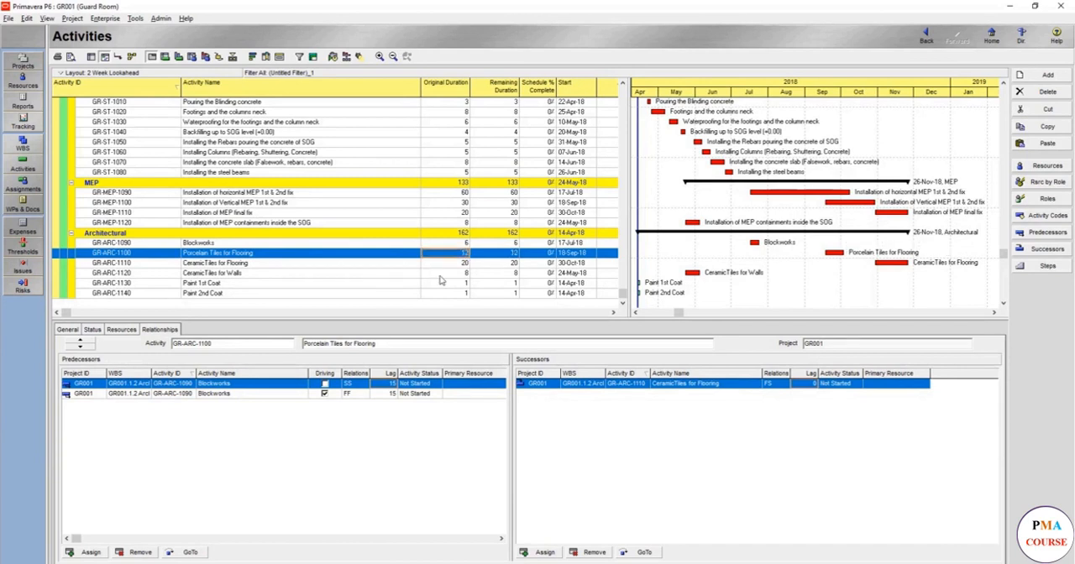
Enter durations of 3, 3 and 12 days for both CeramicTiles activities and Paint 1st Coat
{"action": "left_click", "coordinate": [214, 263]}
{"action": "type", "text": "3"}
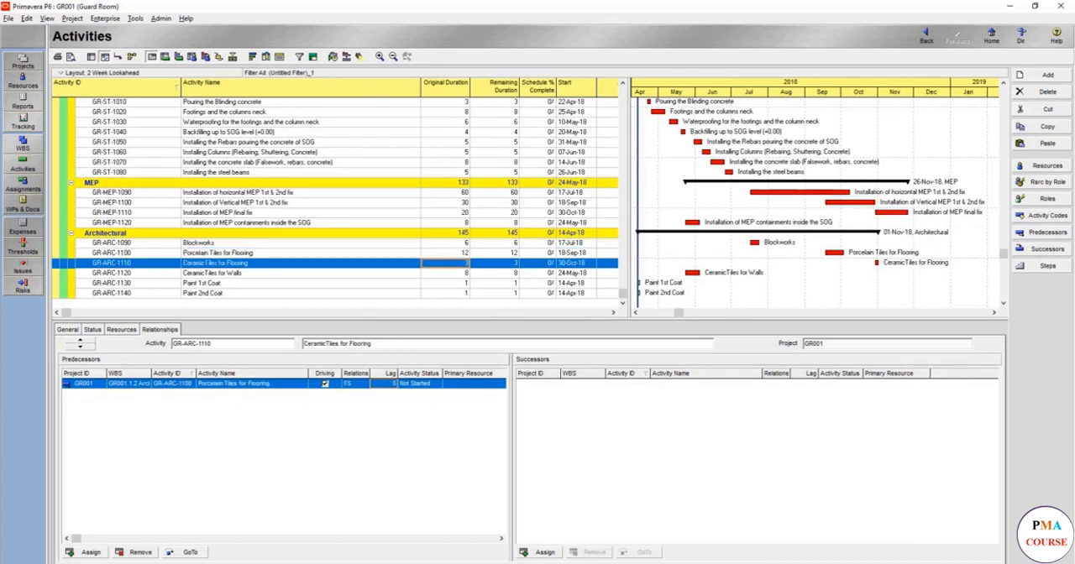
{"action": "left_click", "coordinate": [214, 273]}
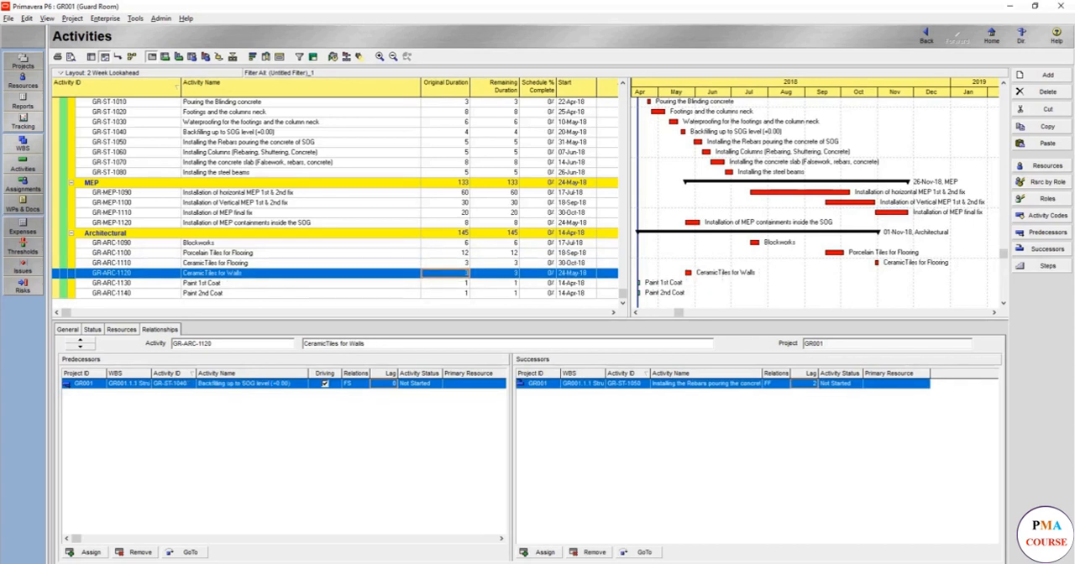
{"action": "left_click", "coordinate": [202, 283]}
{"action": "type", "text": "2"}
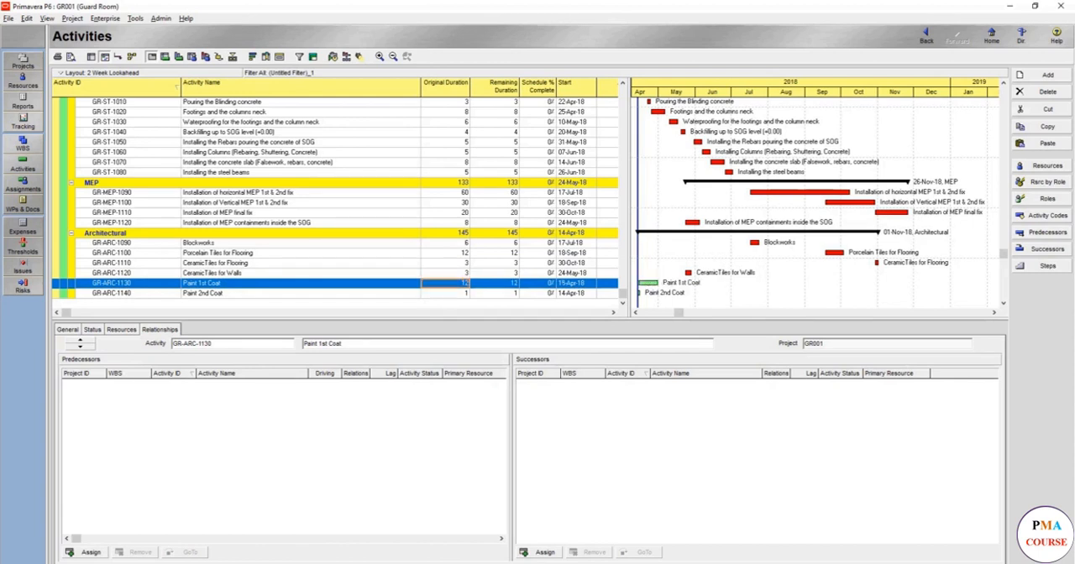
{"action": "left_click", "coordinate": [201, 293]}
{"action": "type", "text": "Wet areas"}
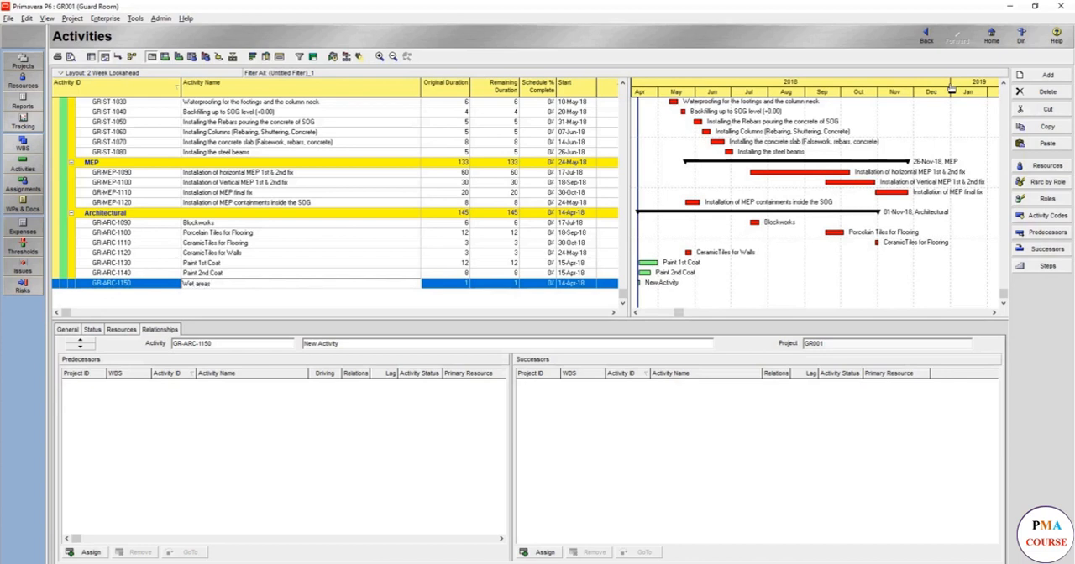
Name the new GR-ARC-1150 activity 'Wet areas waterproofing'
{"action": "type", "text": "waterproofing"}
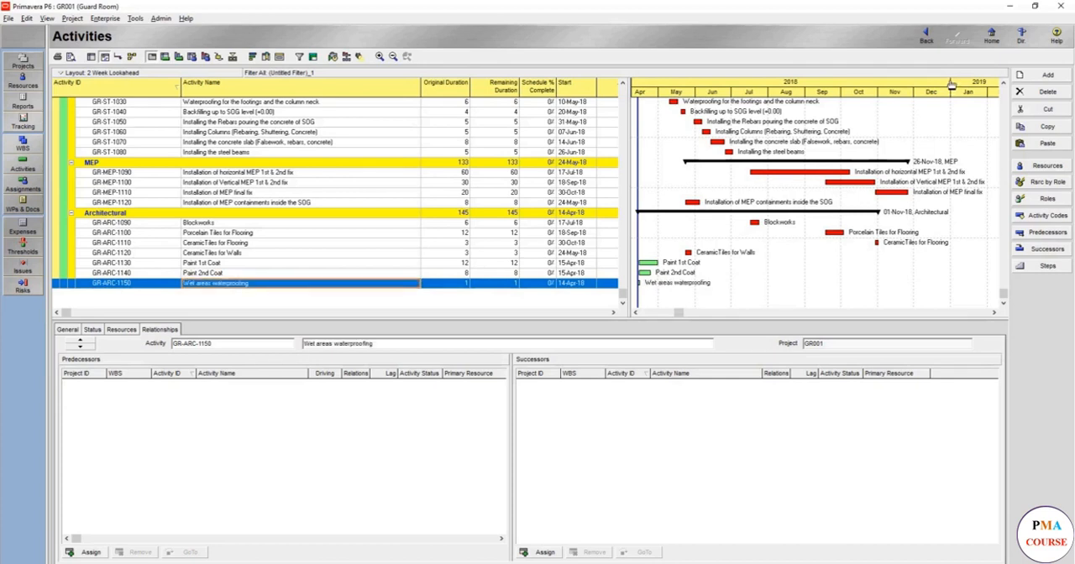
{"action": "mouse_move", "coordinate": [412, 158]}
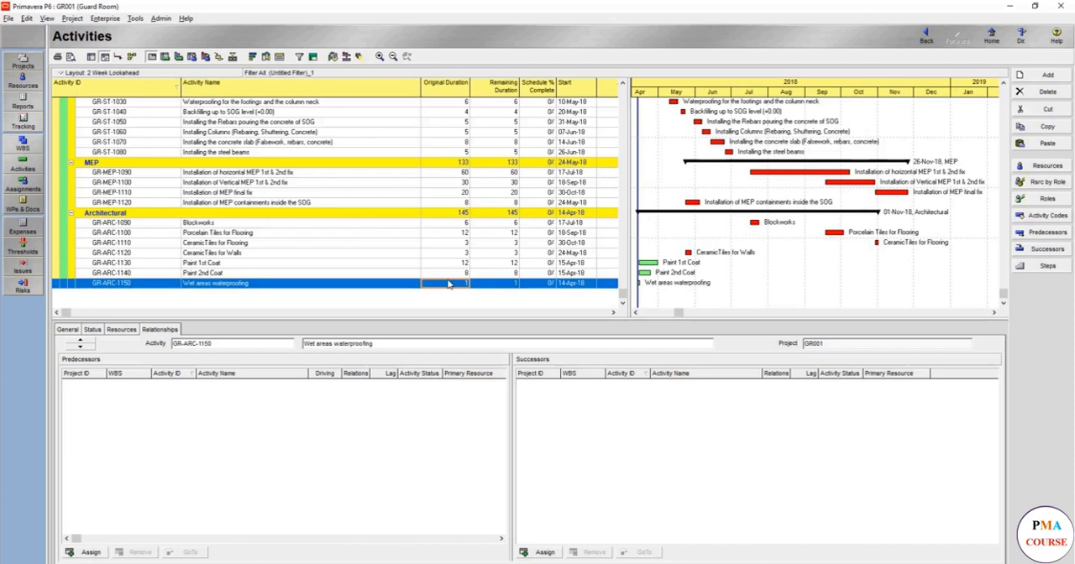
Remove all of Blockworks' predecessor and successor relationships
{"action": "scroll", "scroll_direction": "up", "scroll_amount": 3}
{"action": "type", "text": "5"}
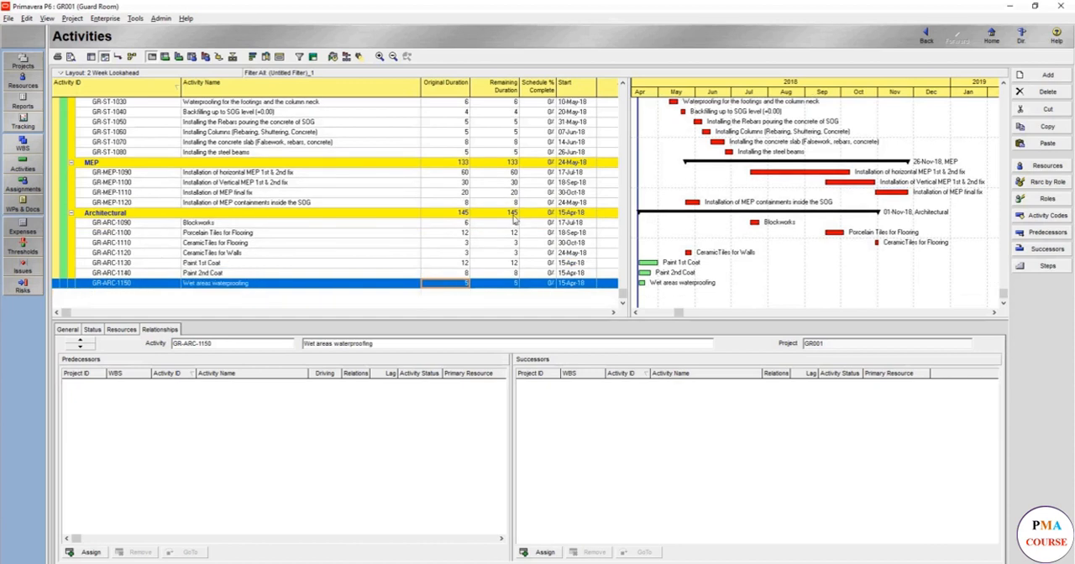
{"action": "left_click", "coordinate": [199, 223]}
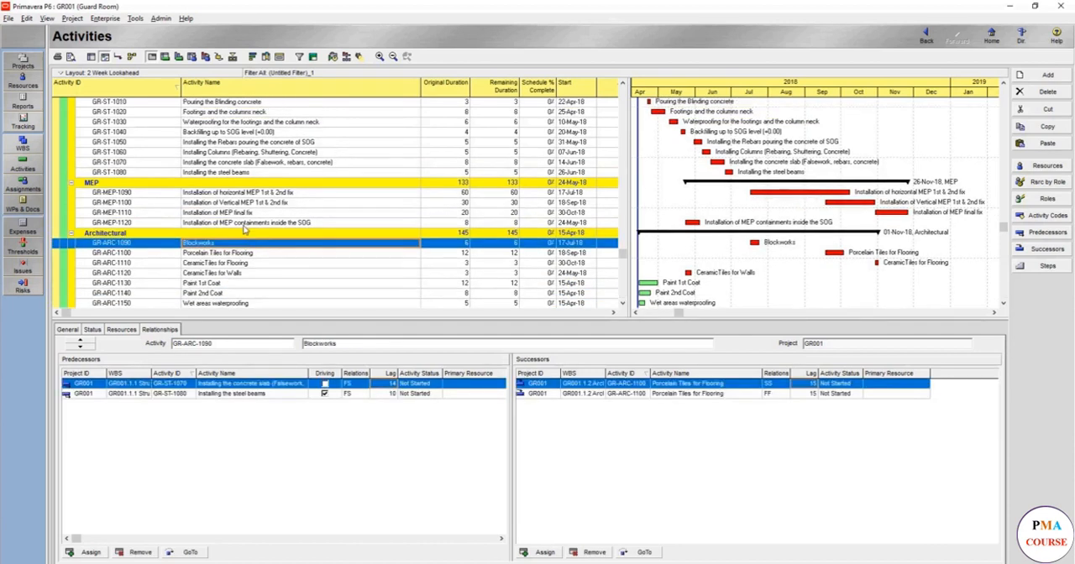
{"action": "left_click", "coordinate": [219, 253]}
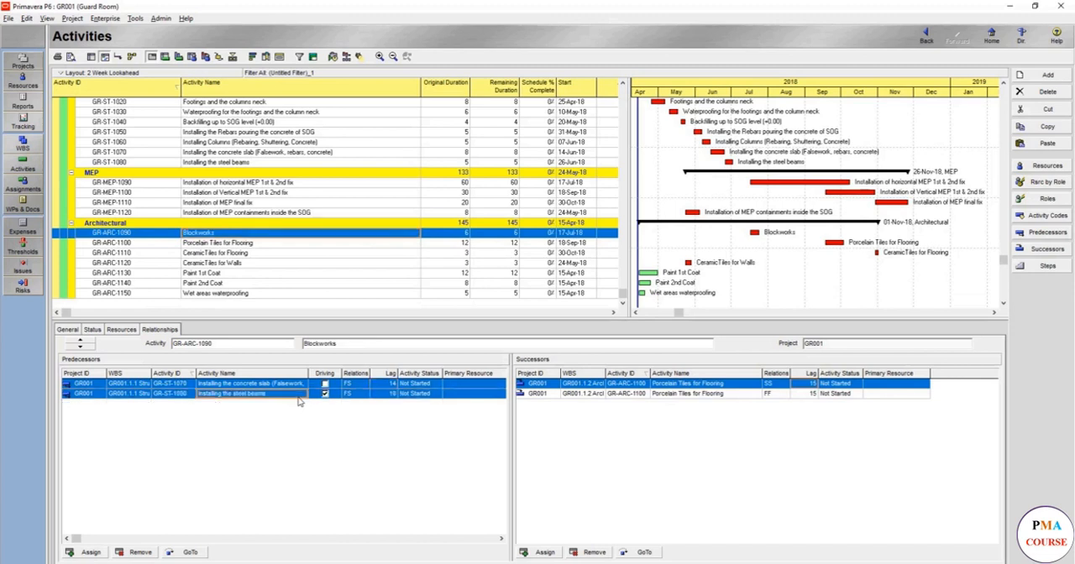
{"action": "left_click", "coordinate": [141, 552]}
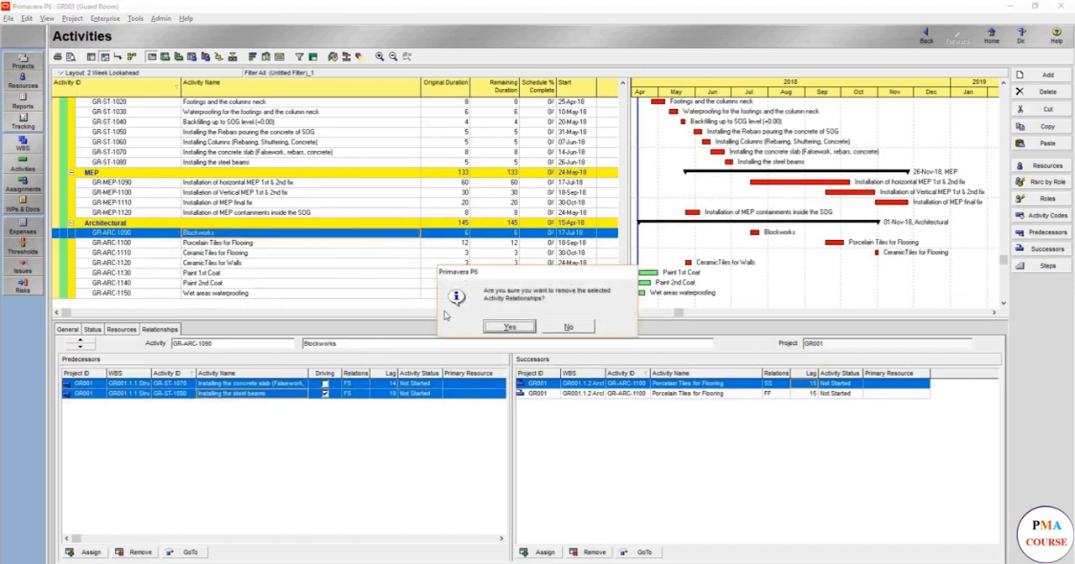
{"action": "left_click", "coordinate": [508, 327]}
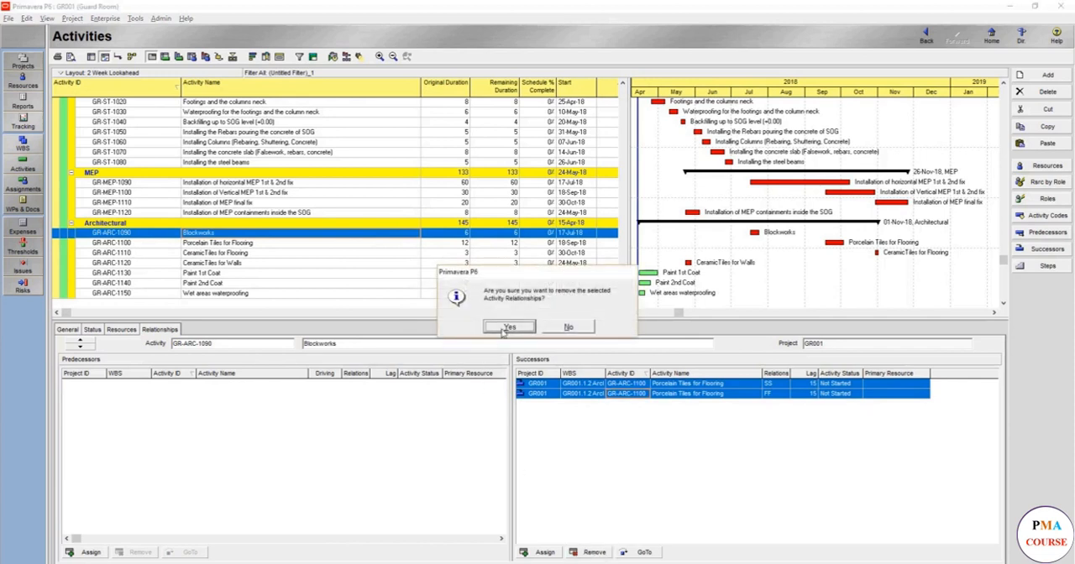
{"action": "left_click", "coordinate": [508, 327]}
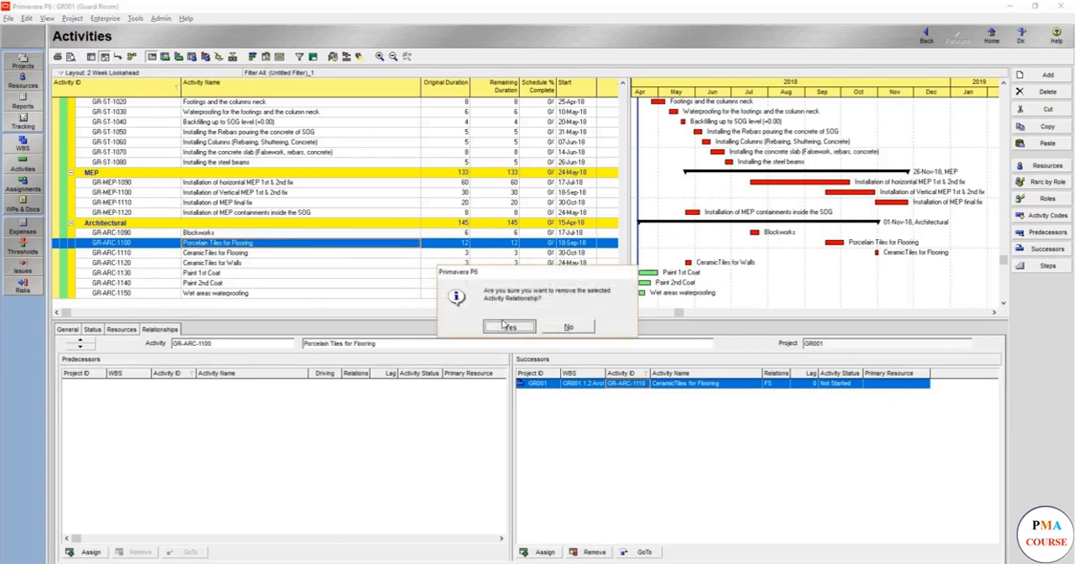
Remove the relationships of Porcelain Tiles for Flooring and CeramicTiles for Walls
{"action": "left_click", "coordinate": [508, 327]}
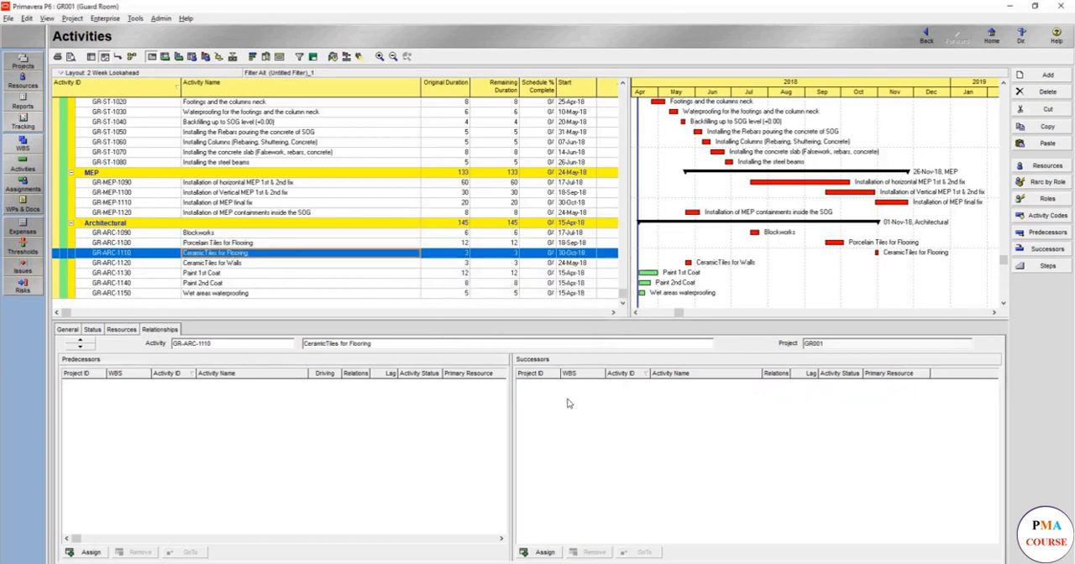
{"action": "left_click", "coordinate": [212, 263]}
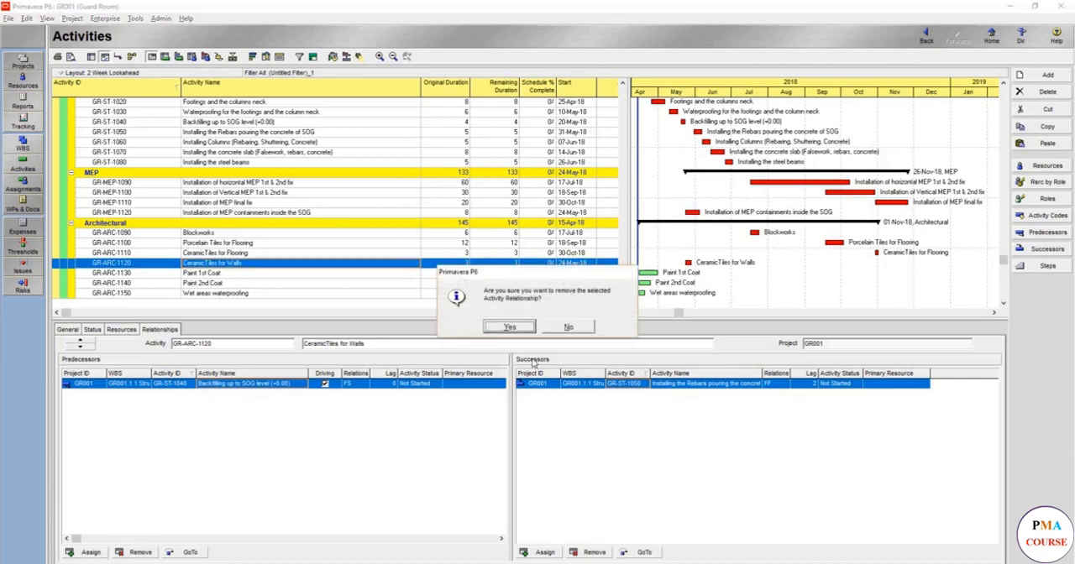
{"action": "left_click", "coordinate": [509, 326]}
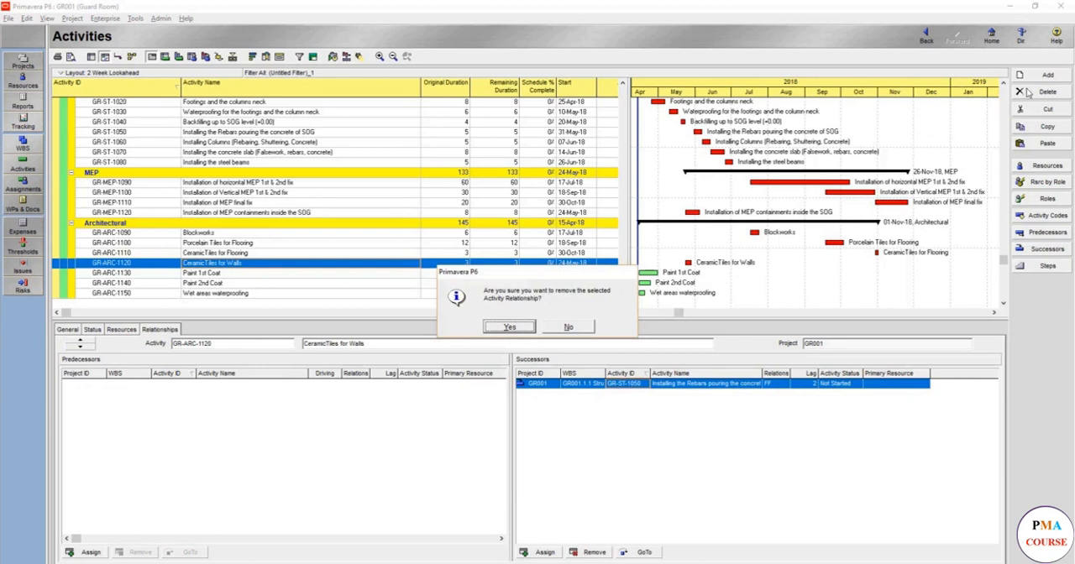
{"action": "mouse_move", "coordinate": [1028, 93]}
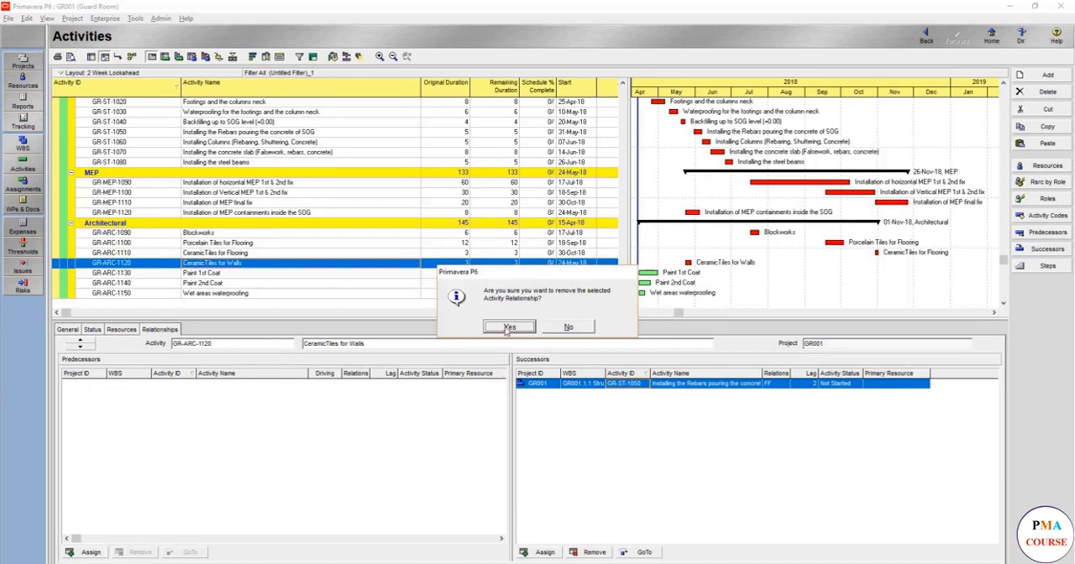
{"action": "left_click", "coordinate": [509, 326]}
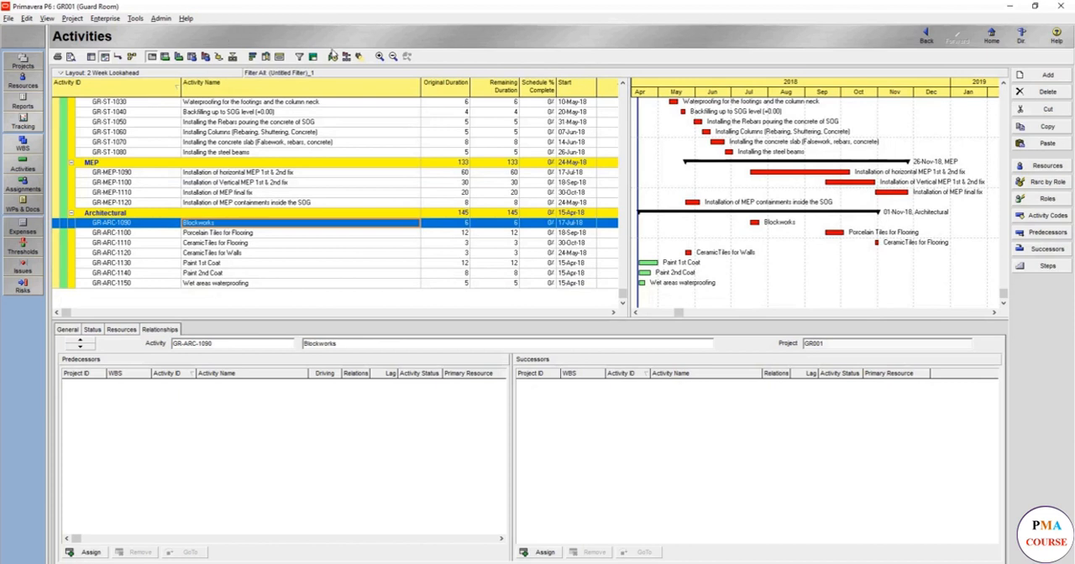
Reschedule the project so Architectural activities start 15-Apr-18, then select Installing the steel beams
{"action": "left_click", "coordinate": [332, 56]}
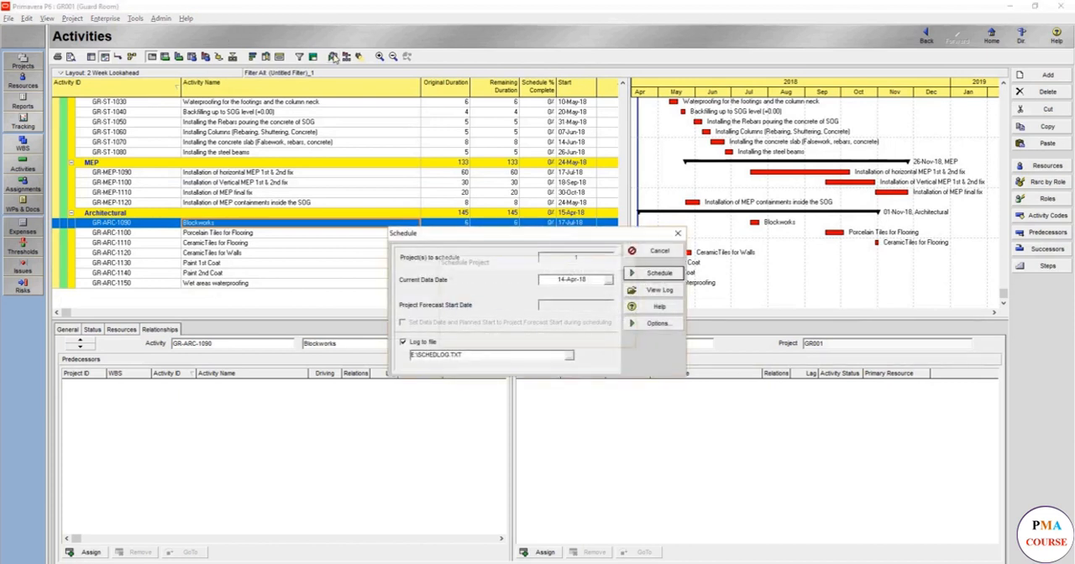
{"action": "left_click", "coordinate": [658, 272]}
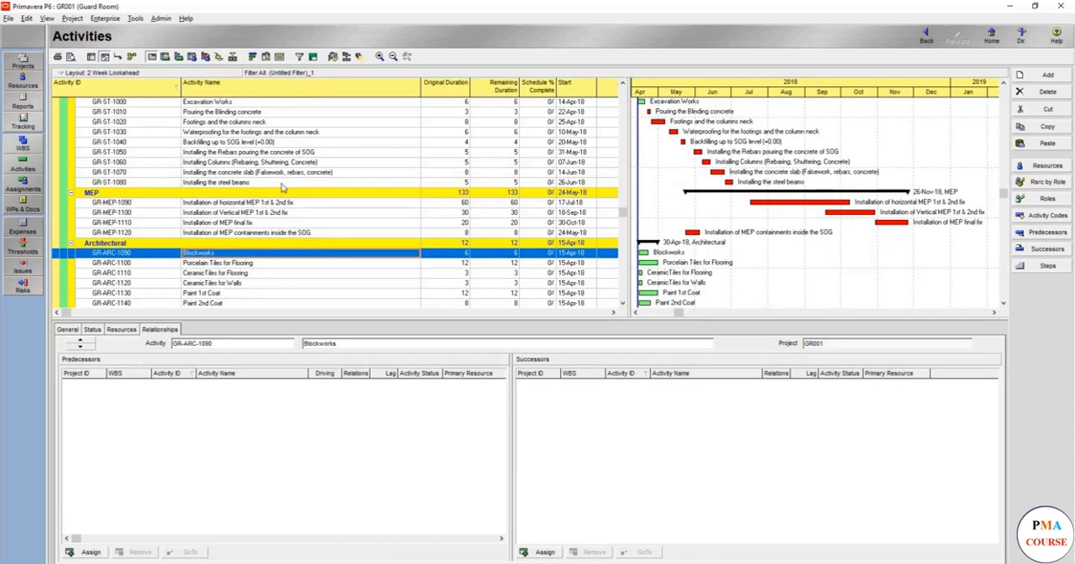
{"action": "left_click", "coordinate": [217, 182]}
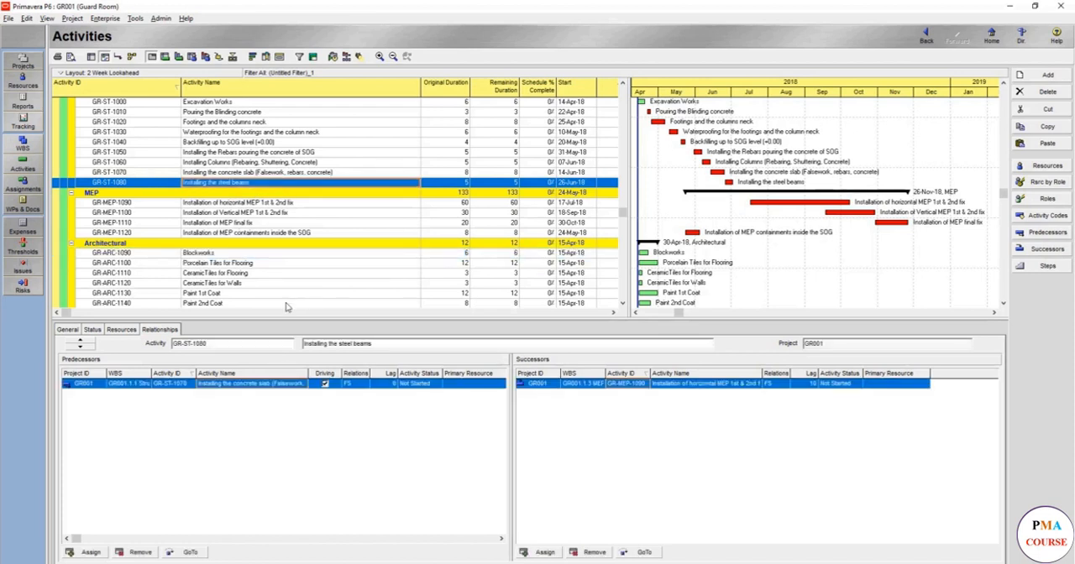
Link Blockworks after Installing the steel beams with a 14-day lag
{"action": "right_click", "coordinate": [197, 252]}
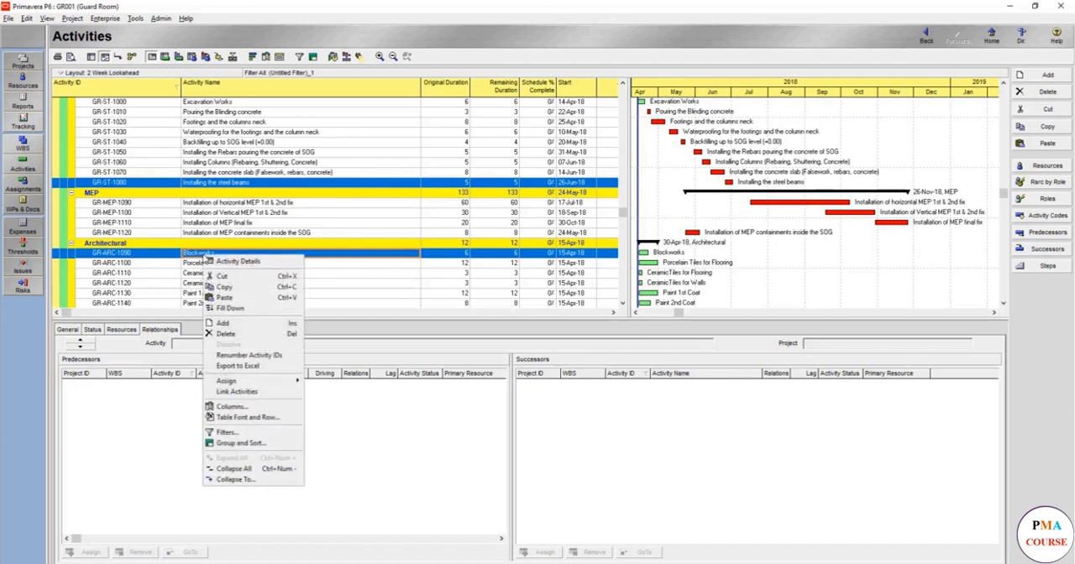
{"action": "mouse_move", "coordinate": [247, 402]}
{"action": "type", "text": "14"}
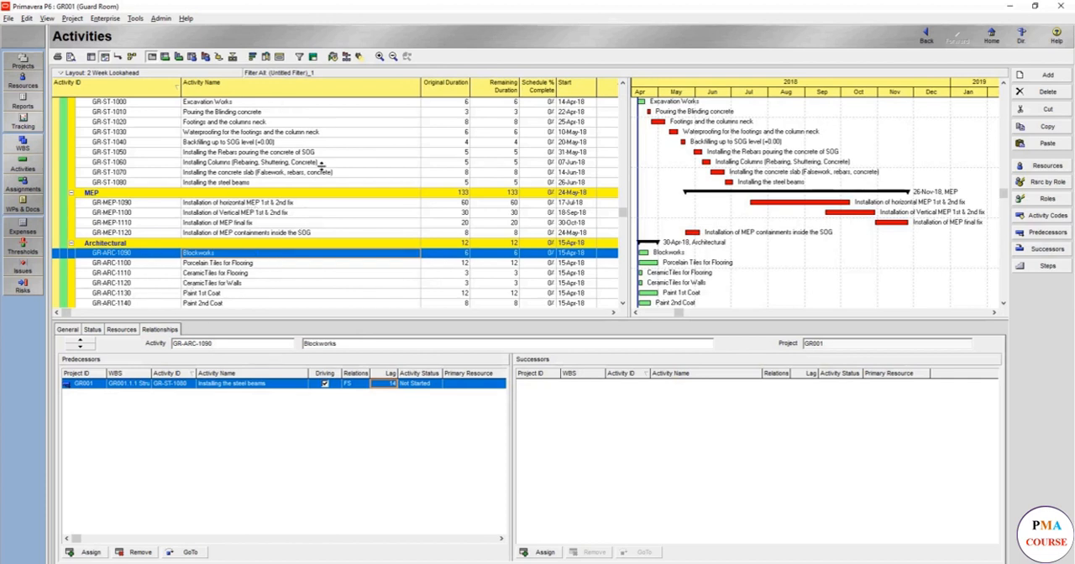
{"action": "mouse_move", "coordinate": [287, 298]}
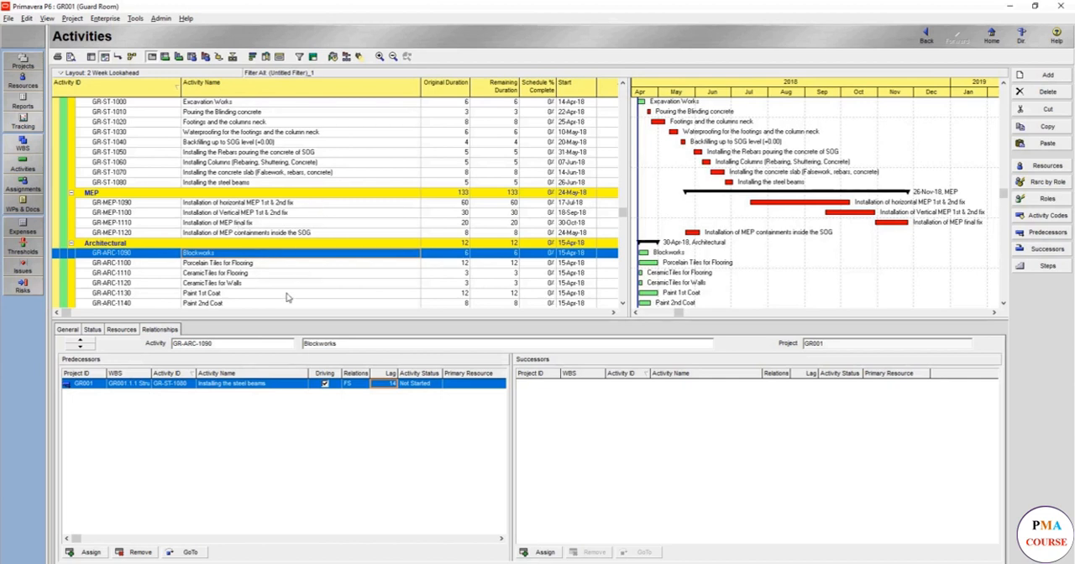
{"action": "mouse_move", "coordinate": [223, 246]}
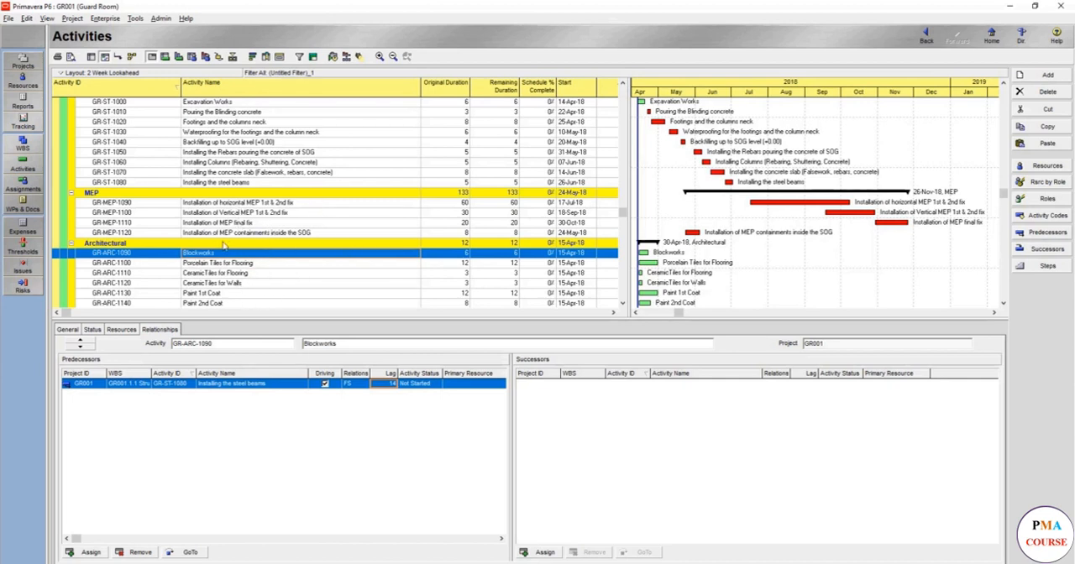
{"action": "left_click", "coordinate": [217, 263]}
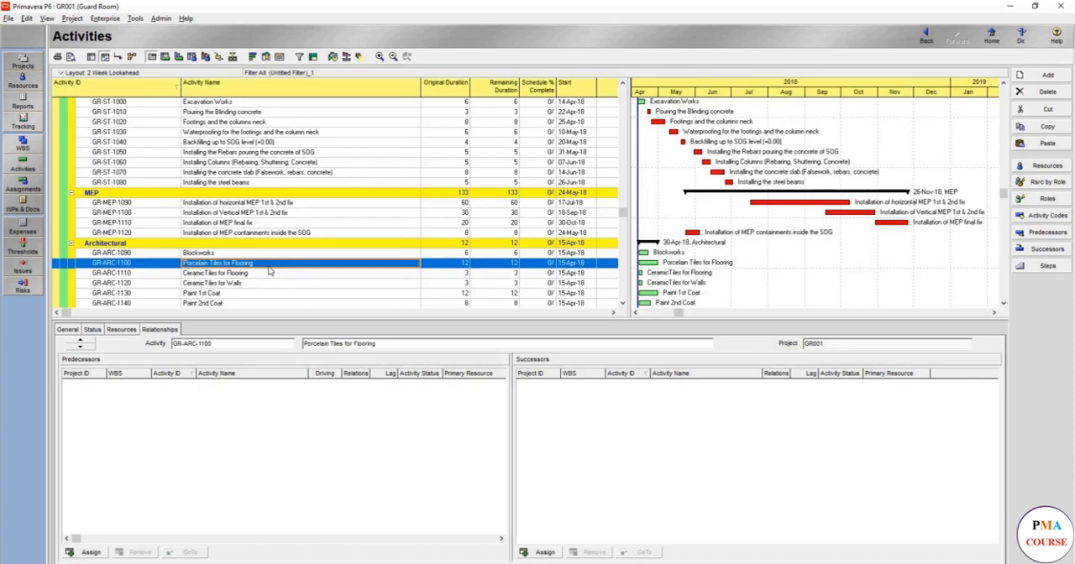
{"action": "mouse_move", "coordinate": [271, 258]}
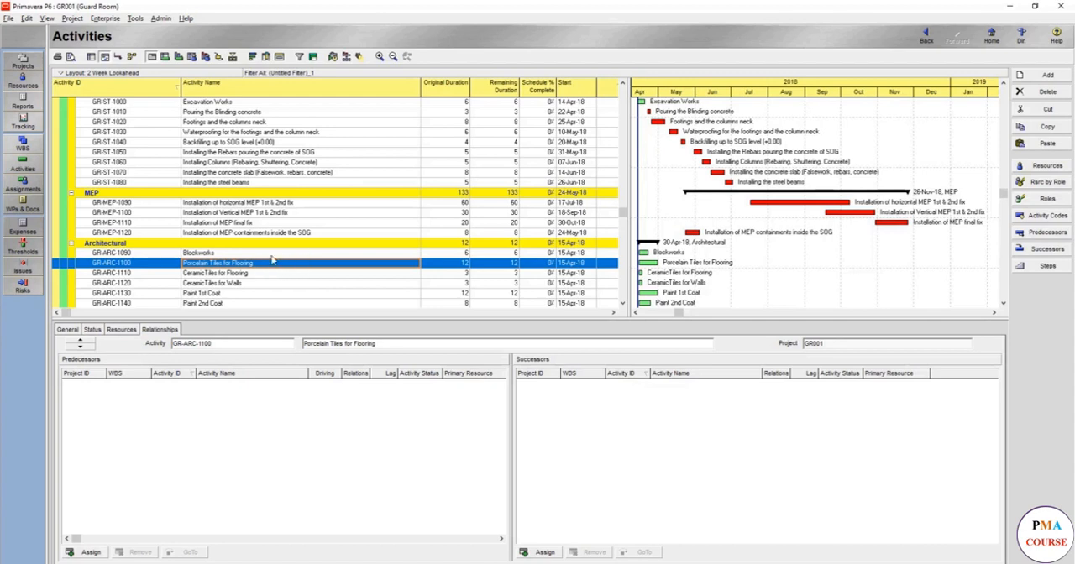
{"action": "mouse_move", "coordinate": [294, 264]}
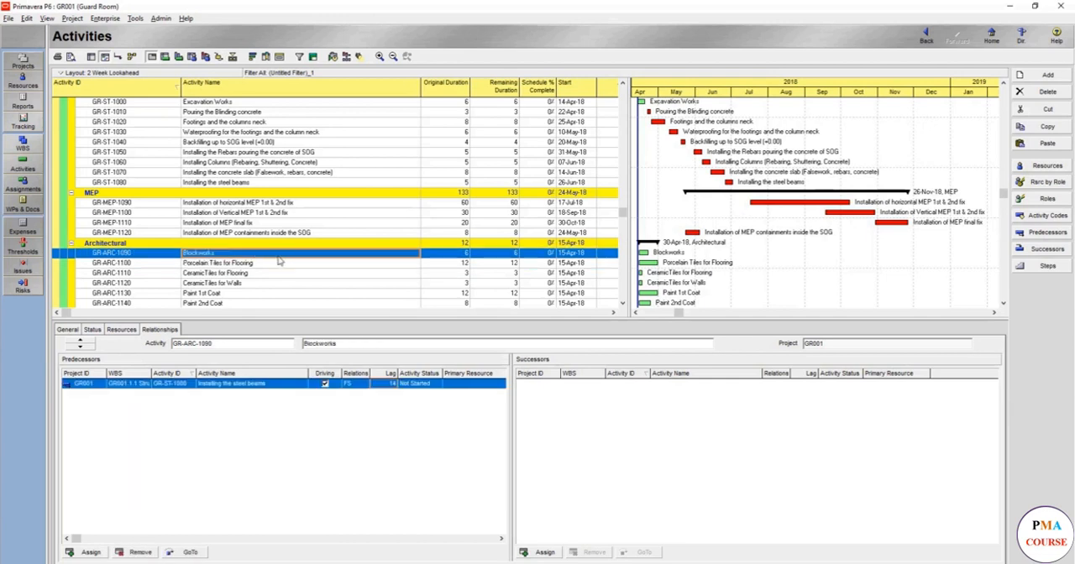
Select Blockworks with Porcelain Tiles for Flooring and link them finish-to-start
{"action": "left_click", "coordinate": [216, 262]}
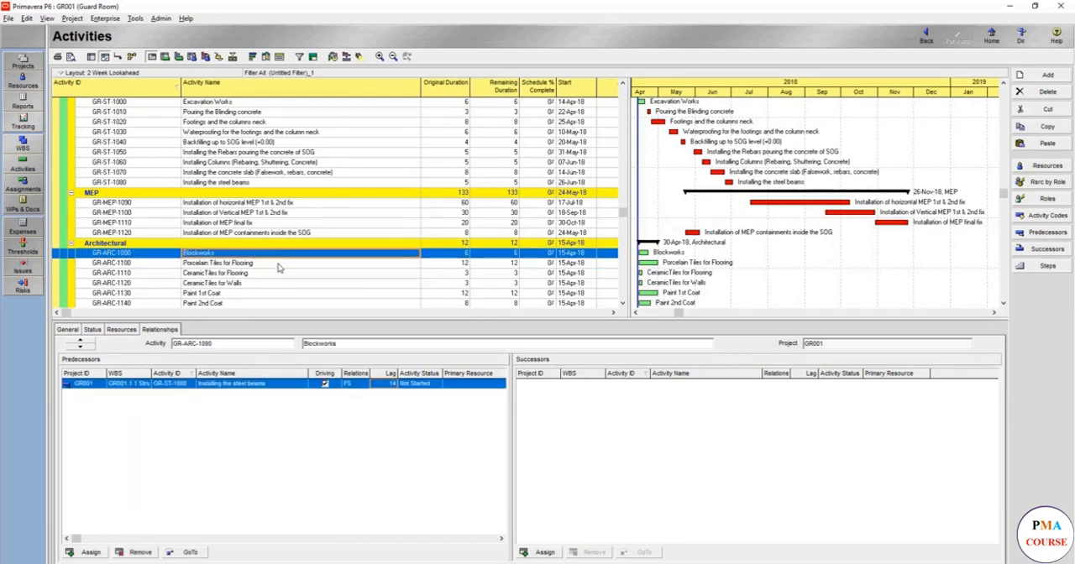
{"action": "right_click", "coordinate": [217, 263]}
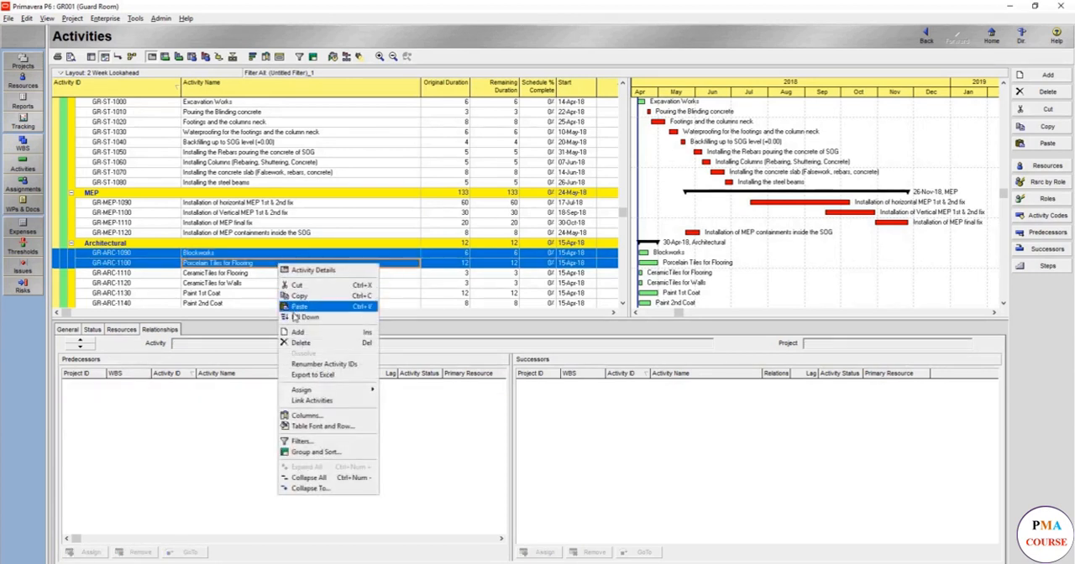
{"action": "mouse_move", "coordinate": [311, 416]}
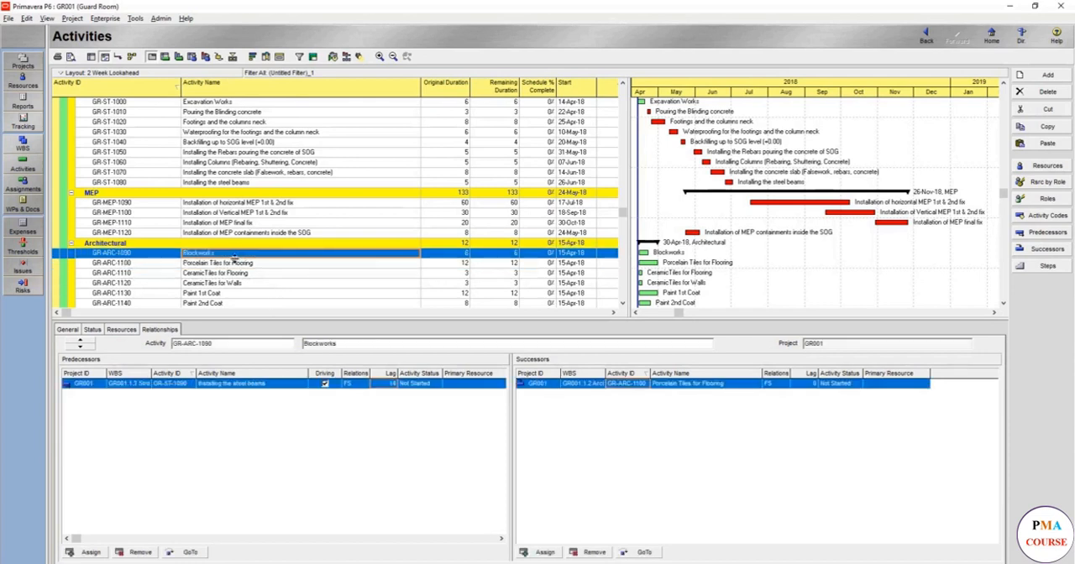
{"action": "mouse_move", "coordinate": [257, 264]}
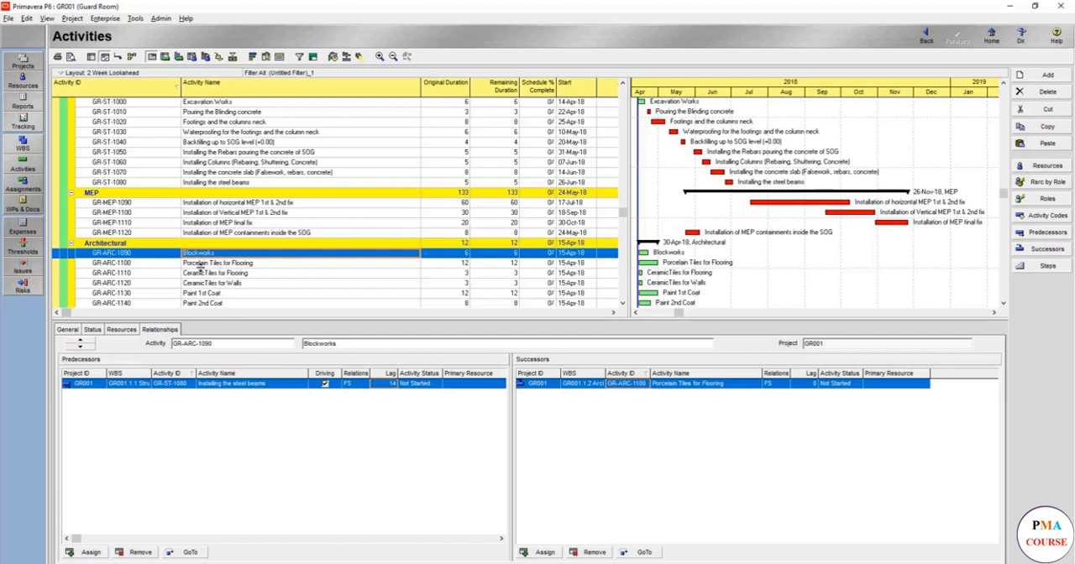
{"action": "mouse_move", "coordinate": [201, 315]}
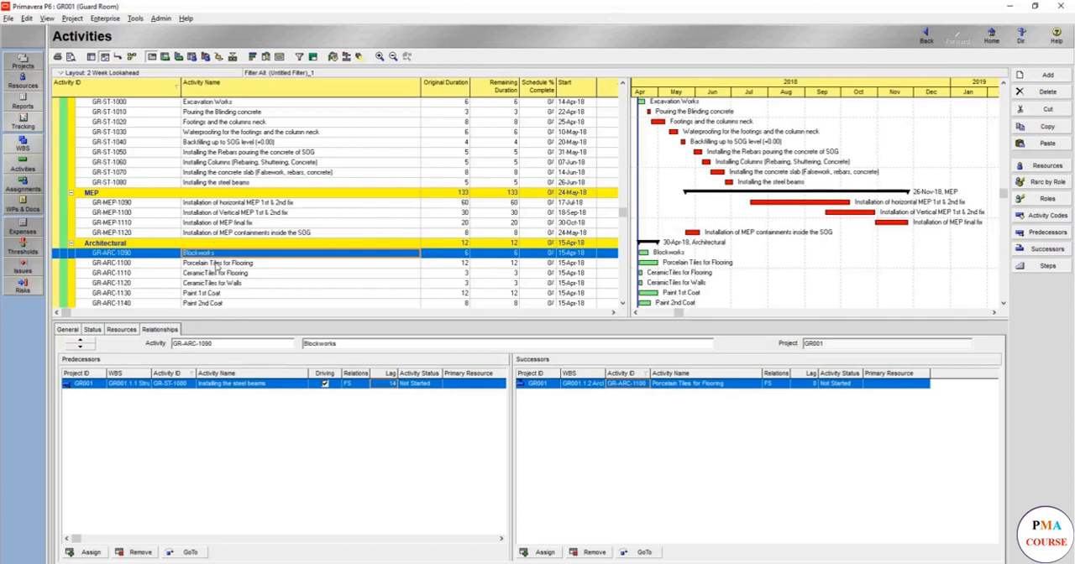
Link CeramicTiles for Flooring, CeramicTiles for Walls and Paint 1st Coat after Blockworks
{"action": "left_click", "coordinate": [214, 272]}
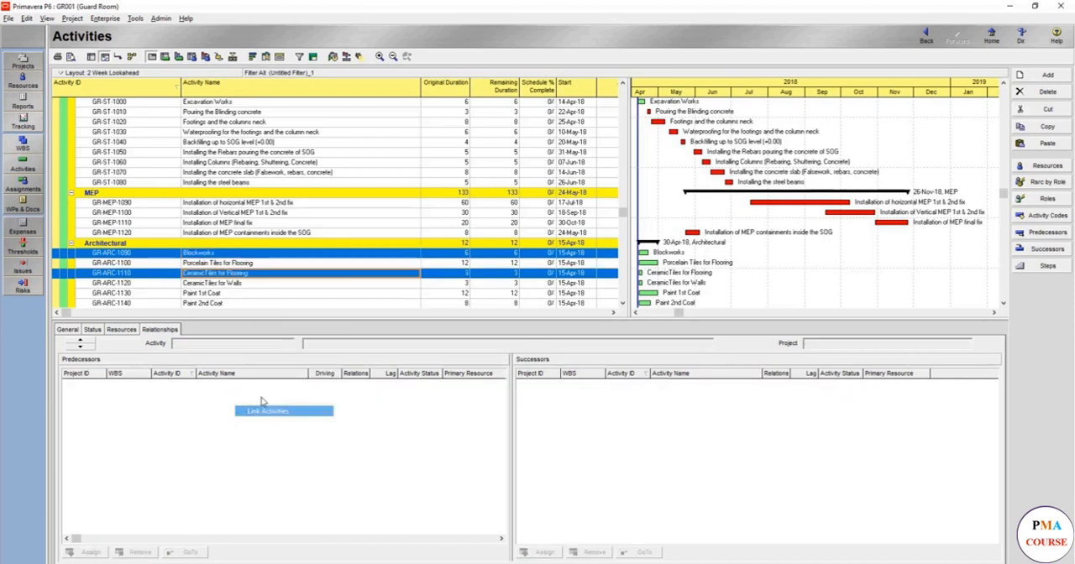
{"action": "mouse_move", "coordinate": [237, 288]}
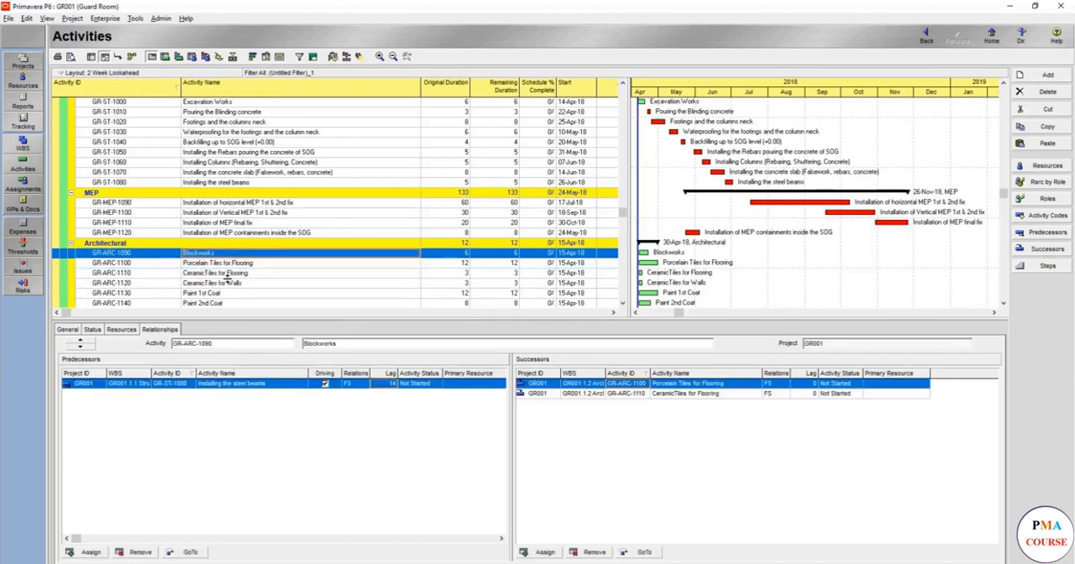
{"action": "right_click", "coordinate": [210, 283]}
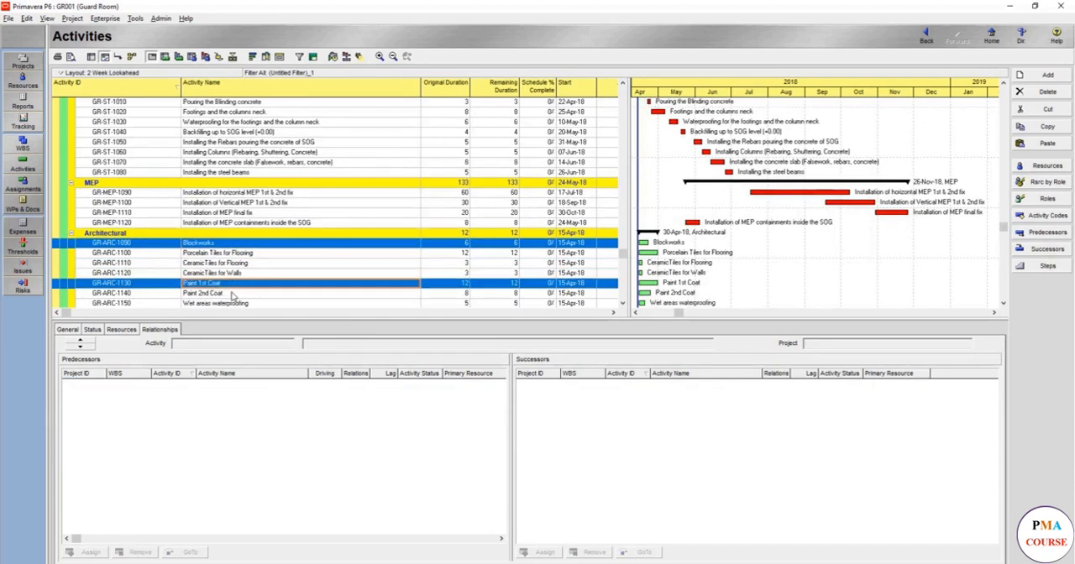
{"action": "right_click", "coordinate": [235, 283]}
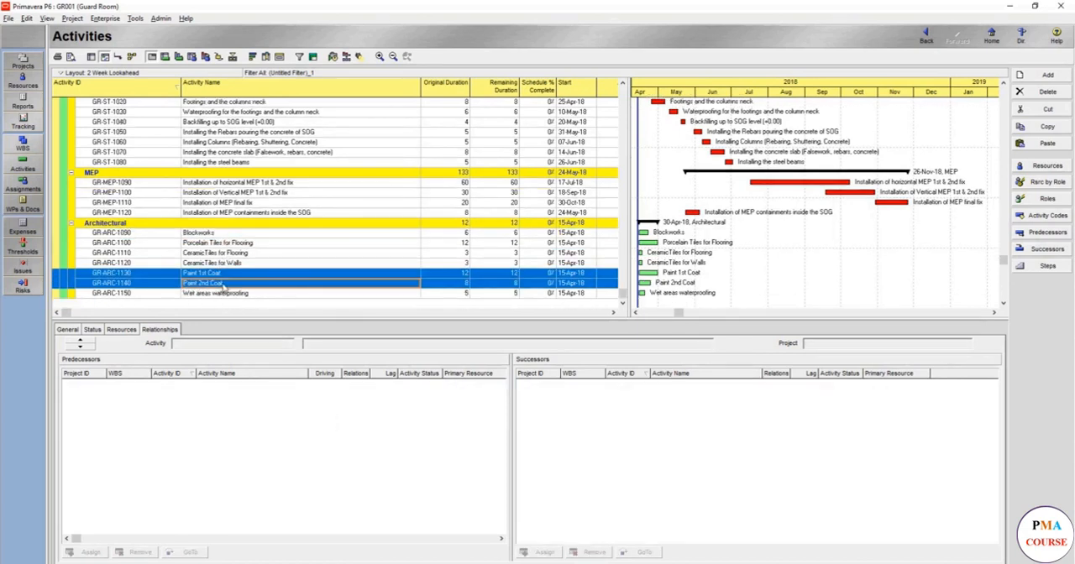
{"action": "right_click", "coordinate": [202, 283]}
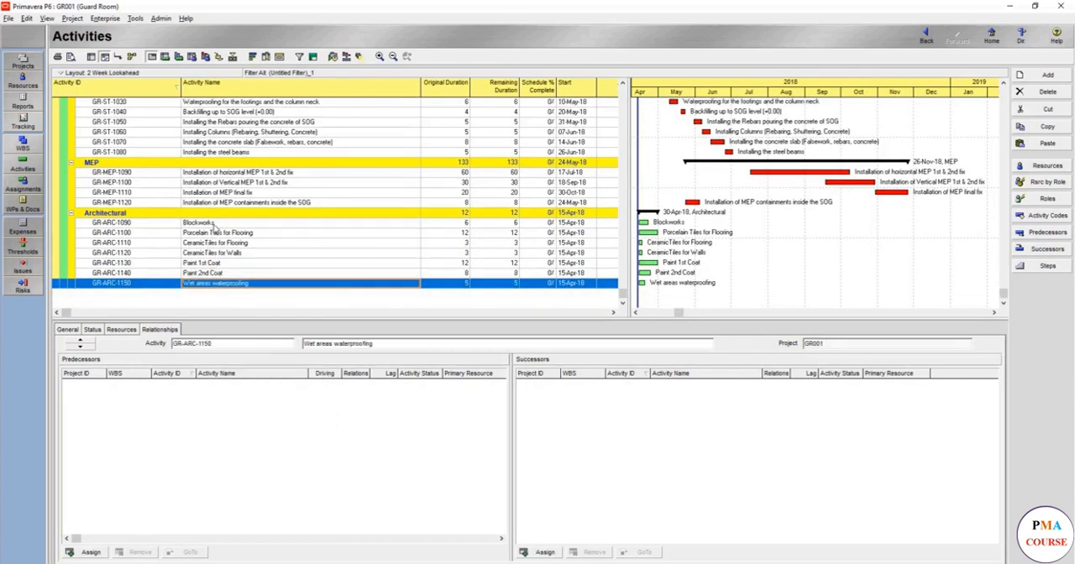
Link Wet areas waterproofing to Blockworks via Link Activities
{"action": "left_click", "coordinate": [198, 232]}
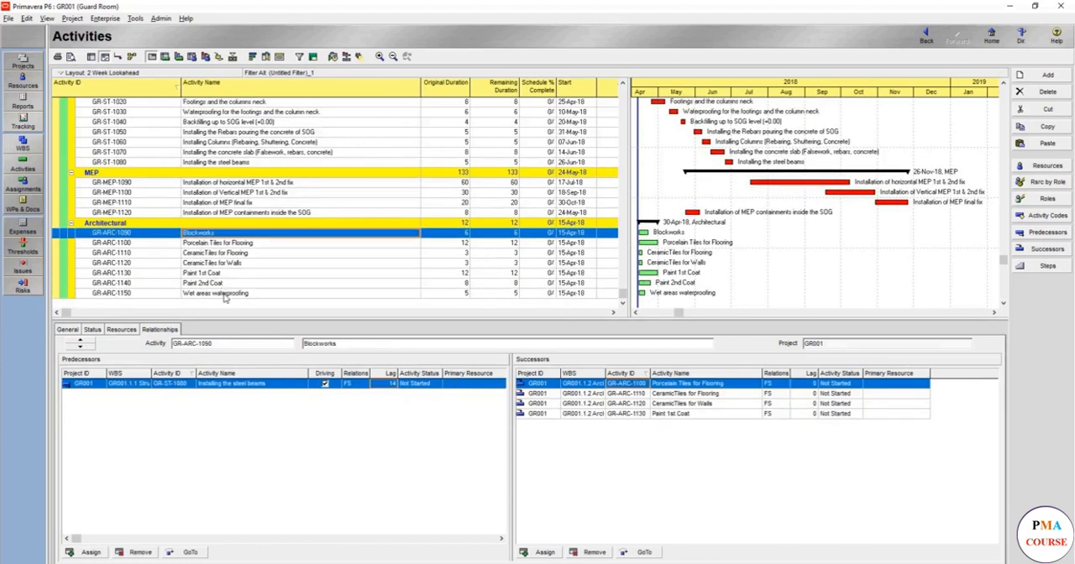
{"action": "right_click", "coordinate": [214, 293]}
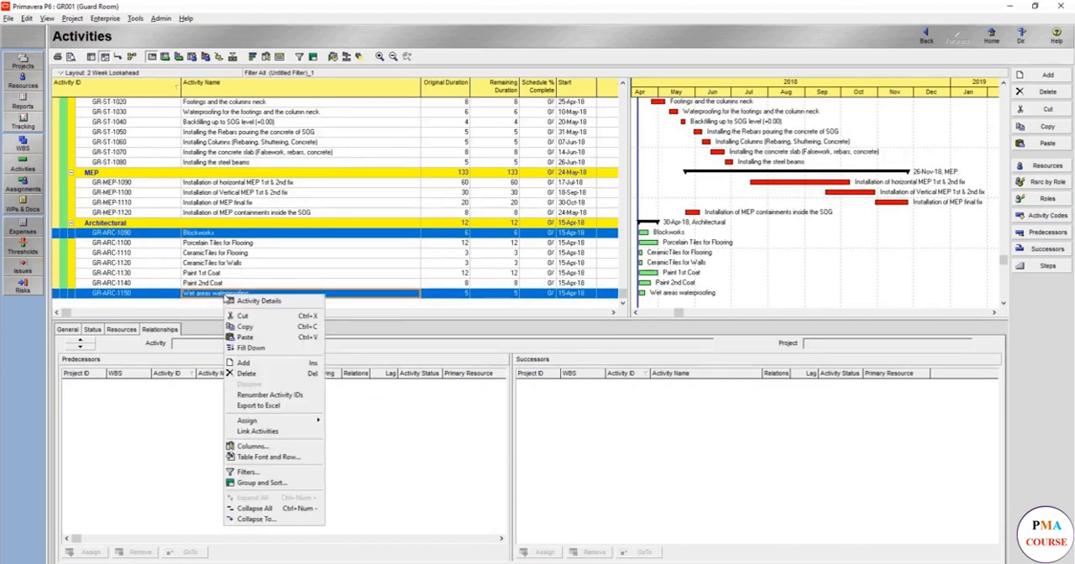
{"action": "mouse_move", "coordinate": [244, 316]}
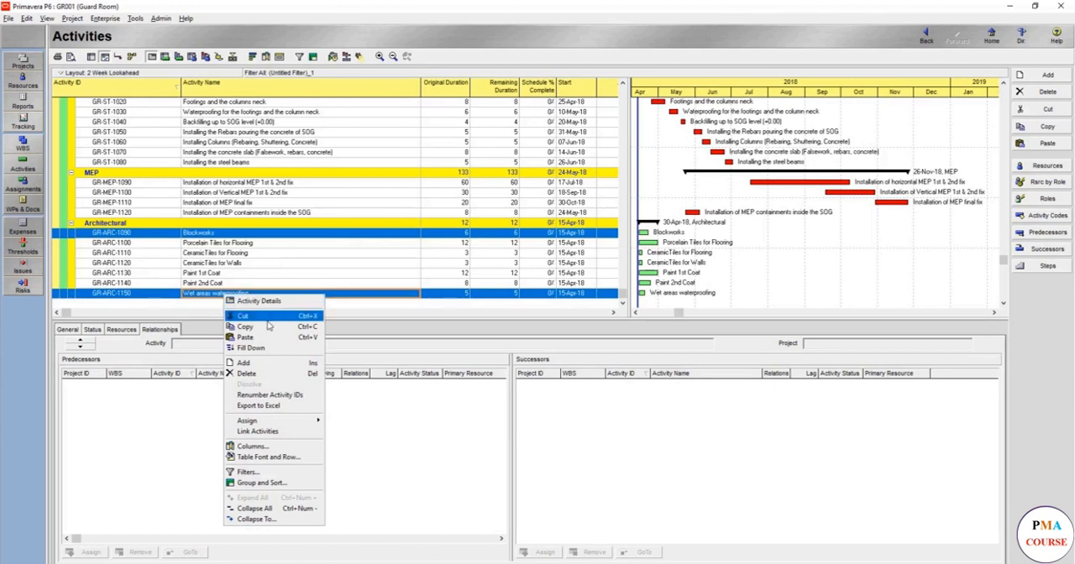
{"action": "left_click", "coordinate": [257, 430]}
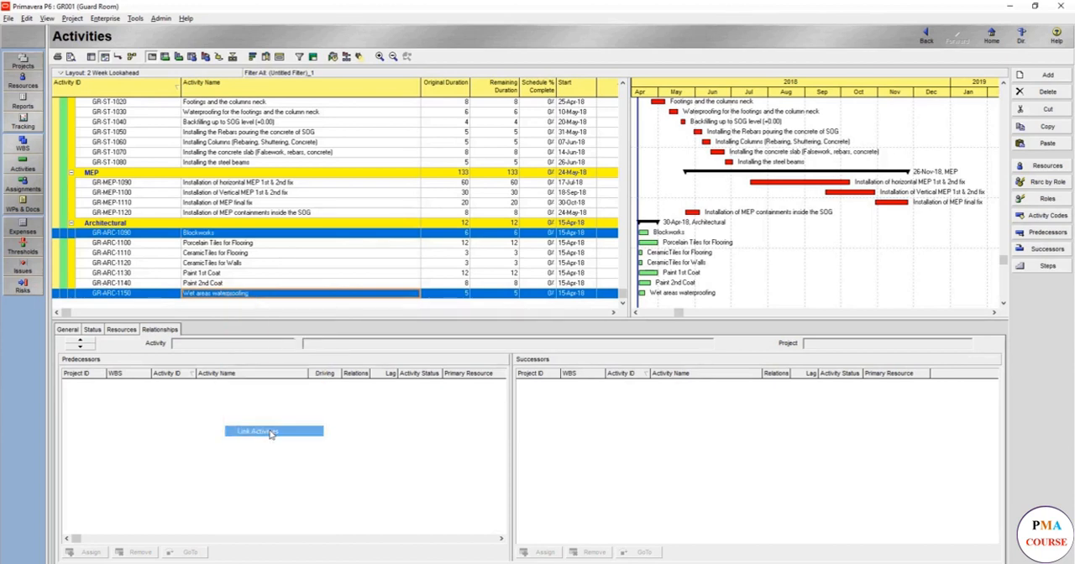
{"action": "left_click", "coordinate": [273, 431]}
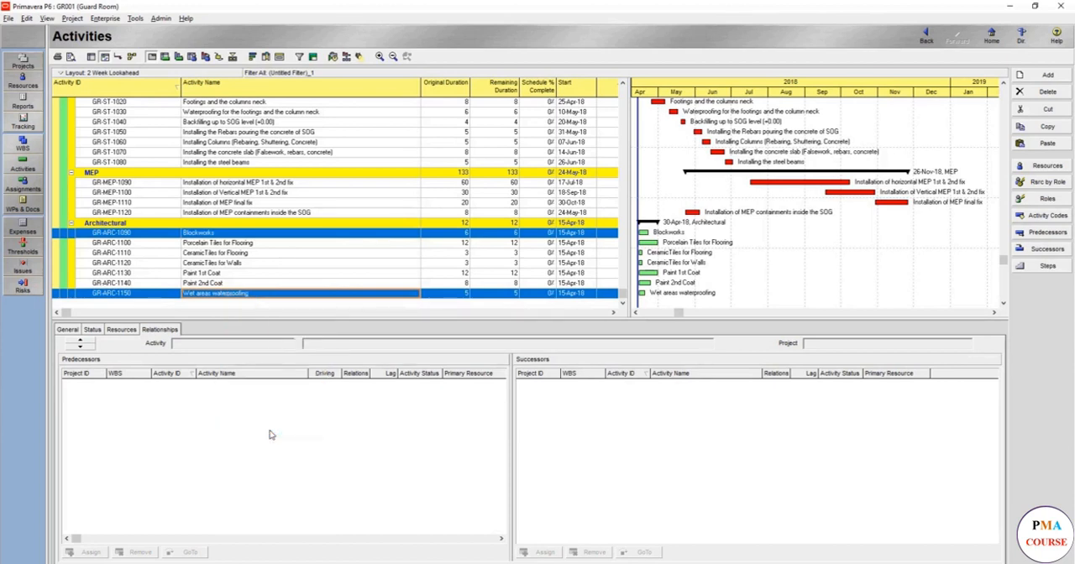